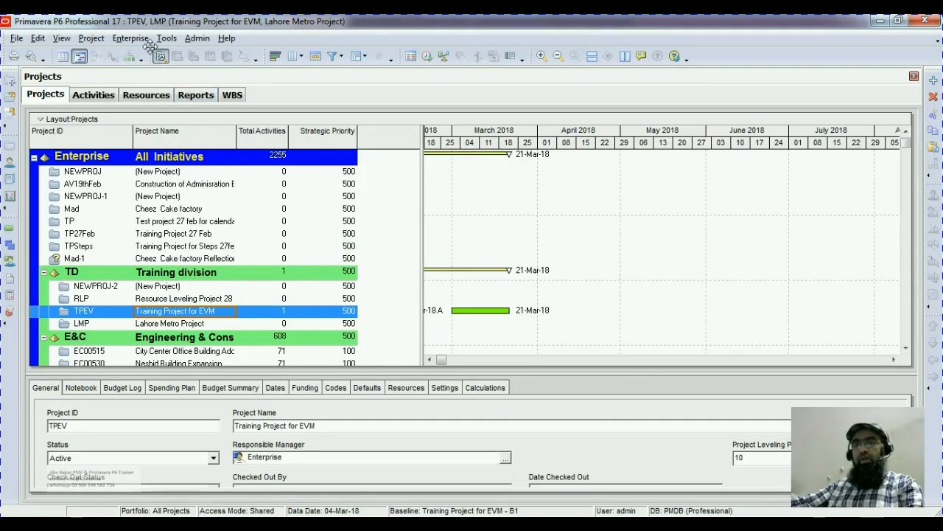
mouse_move(130, 37)
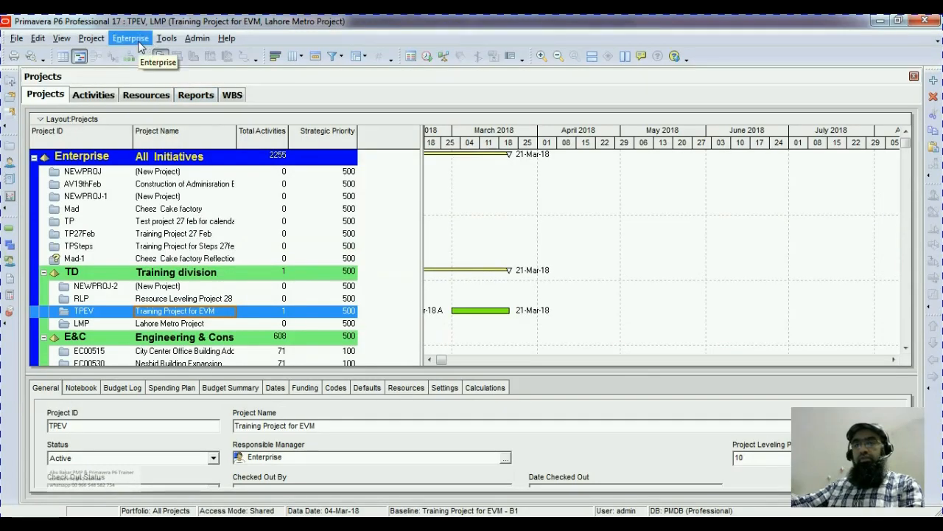
Step: Browse the enterprise data options and select the Training division EPS
click(131, 38)
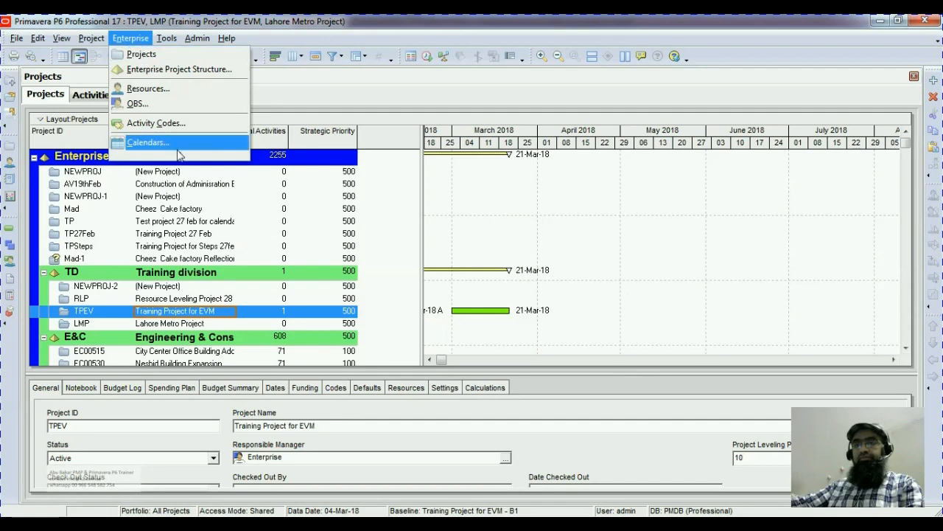
click(130, 37)
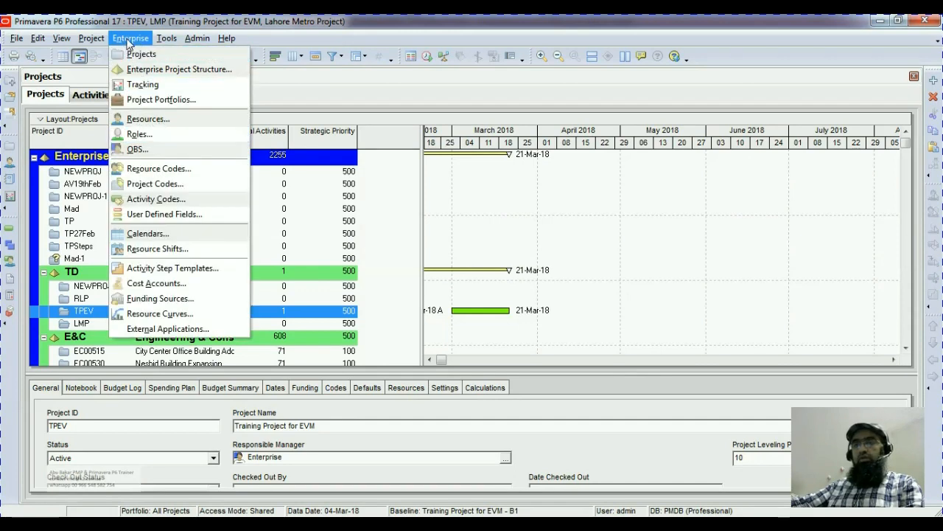
mouse_move(142, 53)
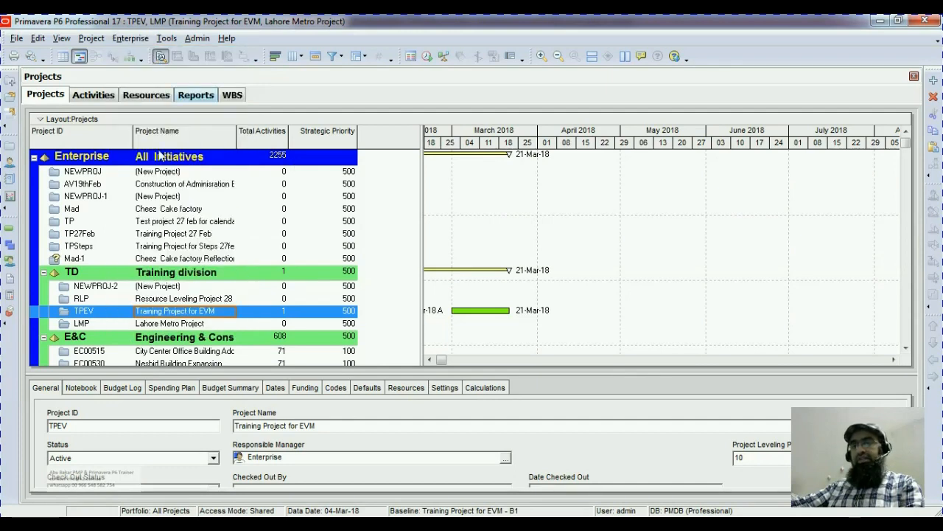
mouse_move(227, 242)
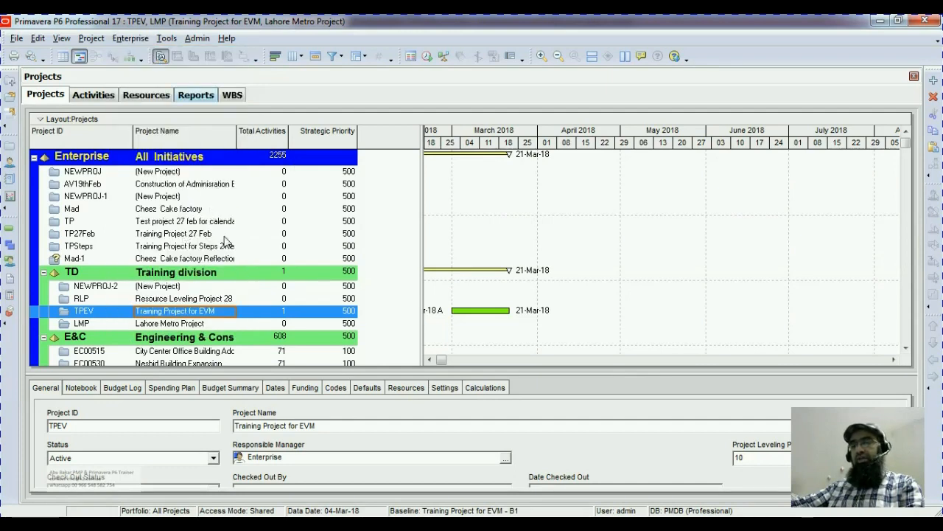
mouse_move(188, 175)
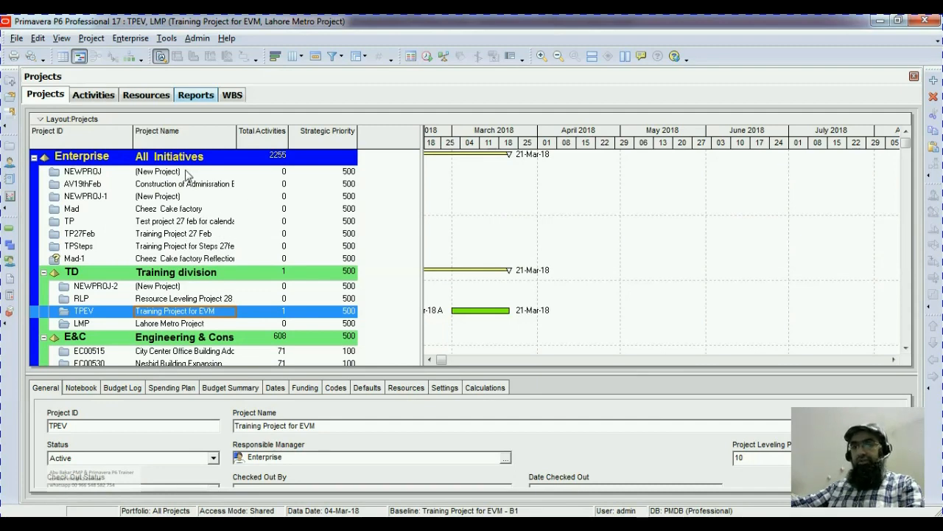
mouse_move(258, 374)
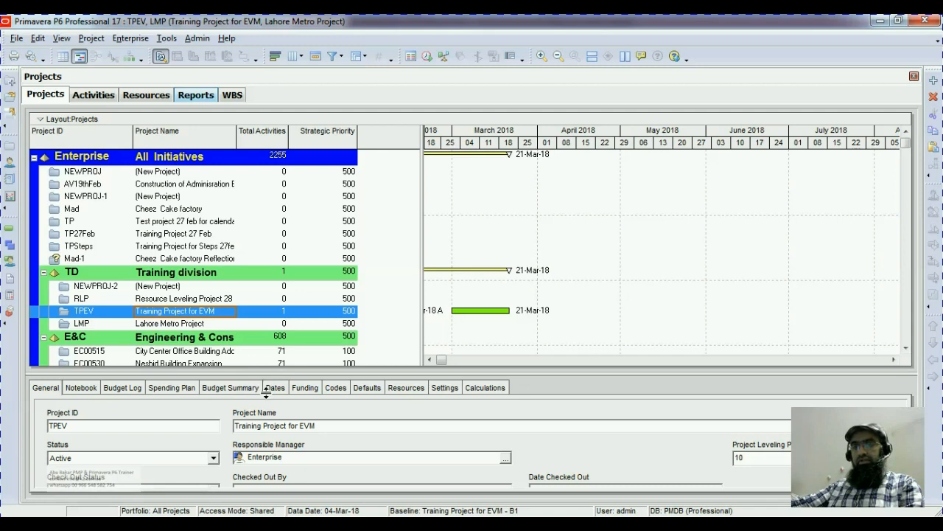
click(81, 184)
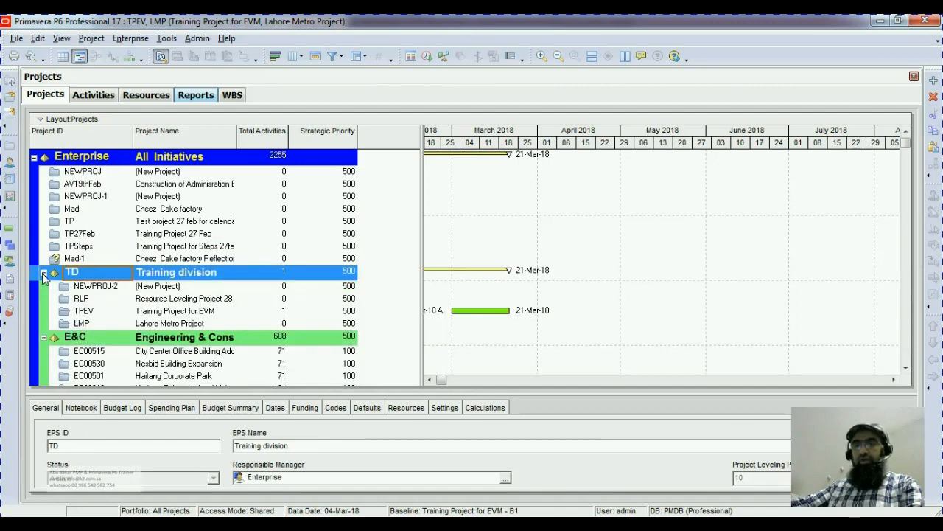
mouse_move(85, 267)
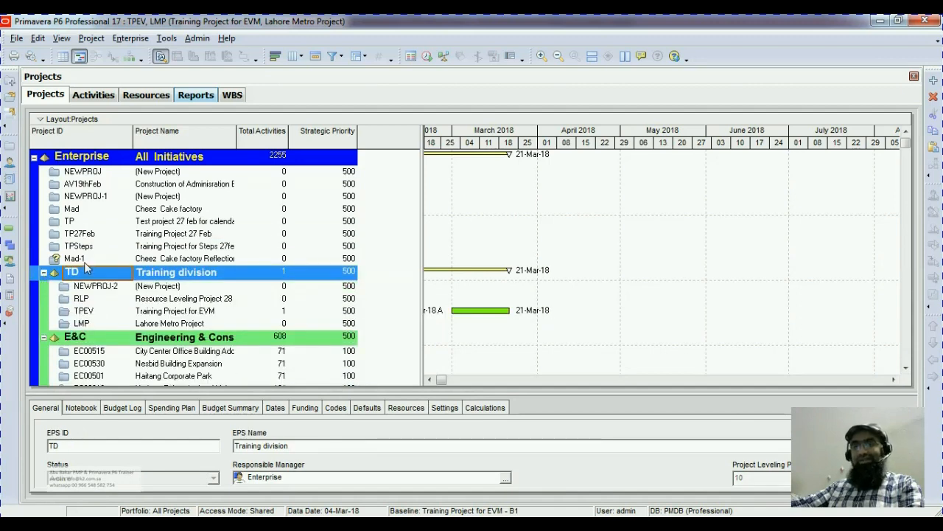
mouse_move(184, 345)
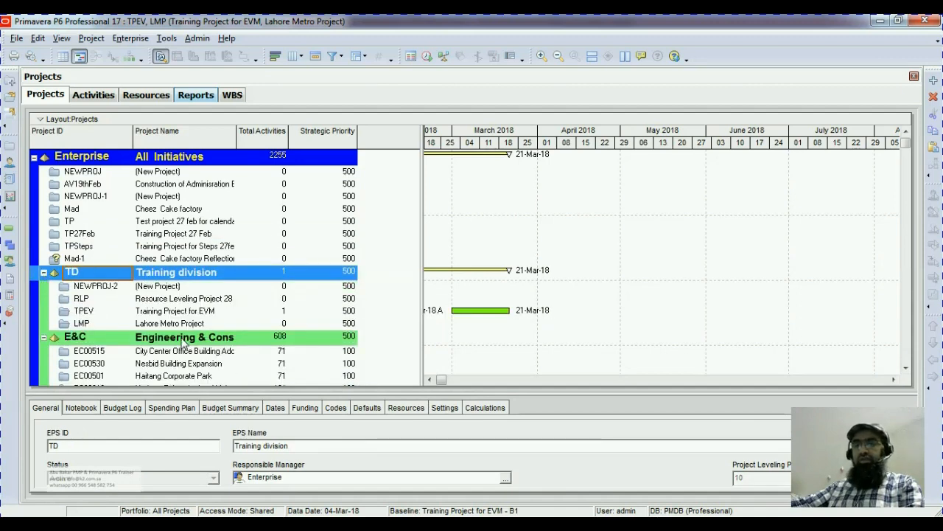
Step: Review the NEWPROJ-1, TP27Feb and RLP projects and the Product Program 1 EPS
scroll(down, 3)
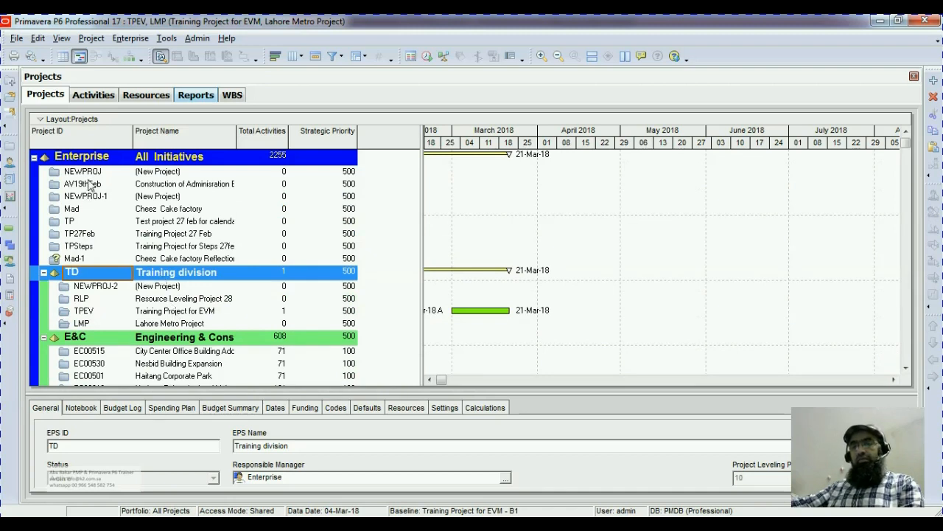
click(84, 196)
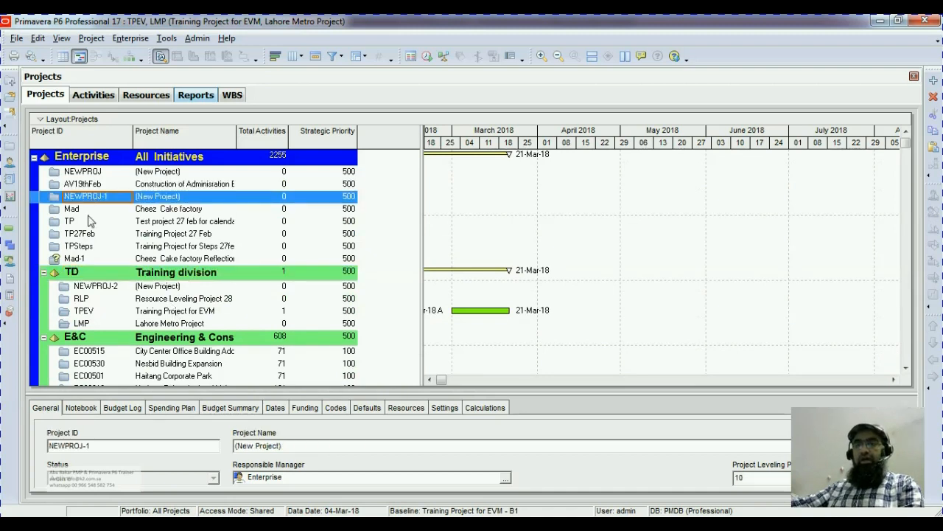
click(79, 234)
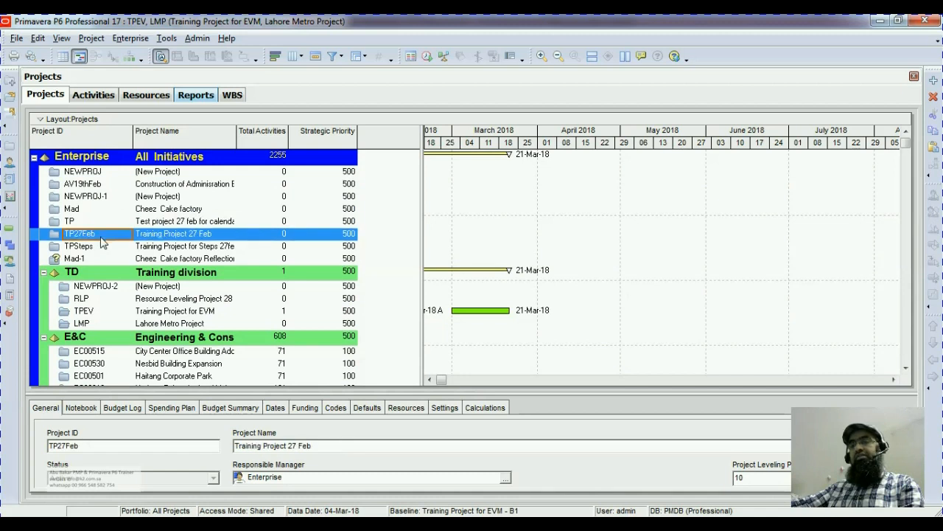
click(81, 298)
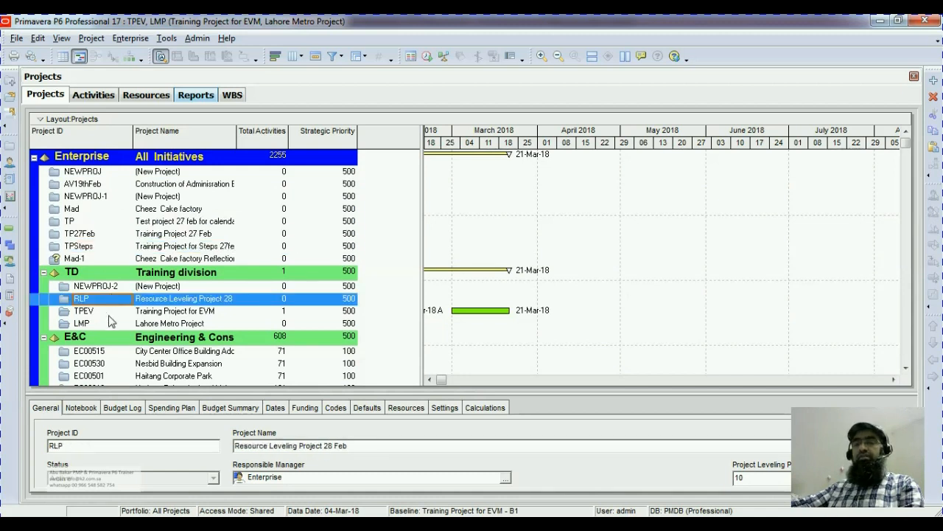
click(85, 196)
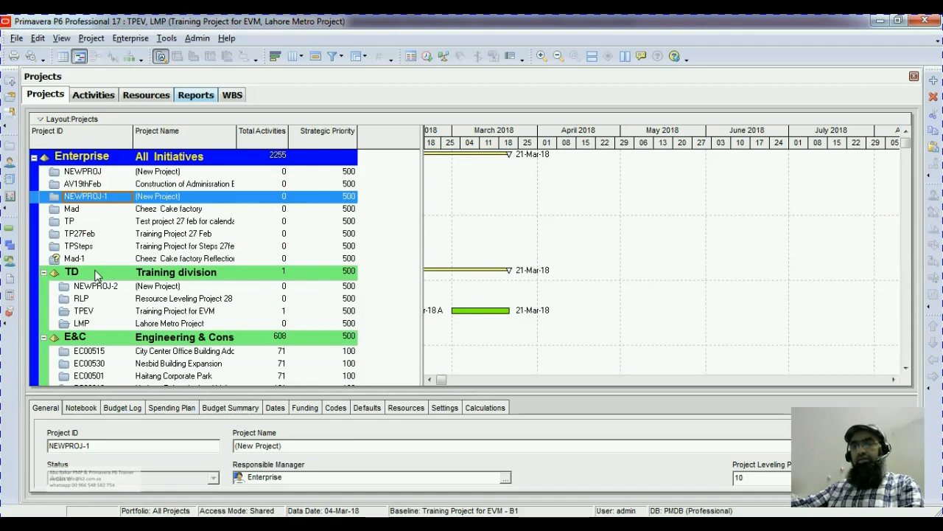
scroll(down, 3)
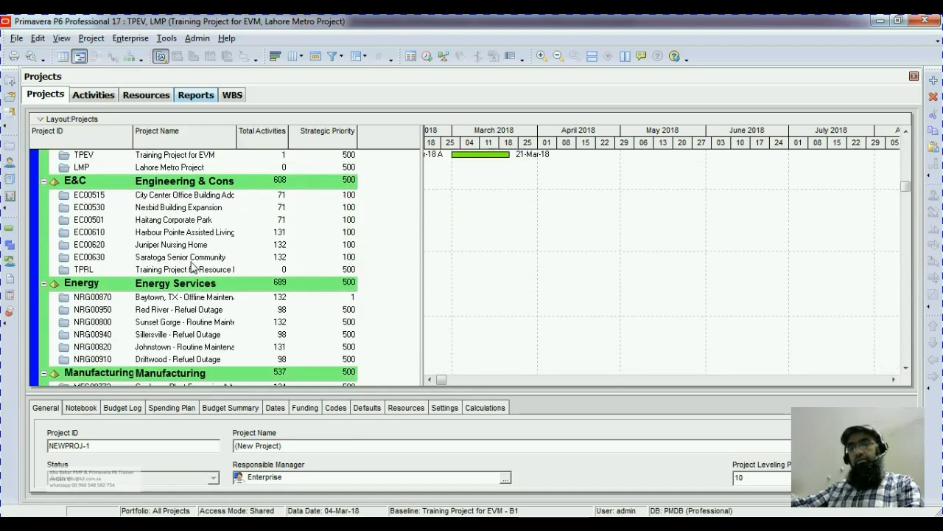
scroll(down, 3)
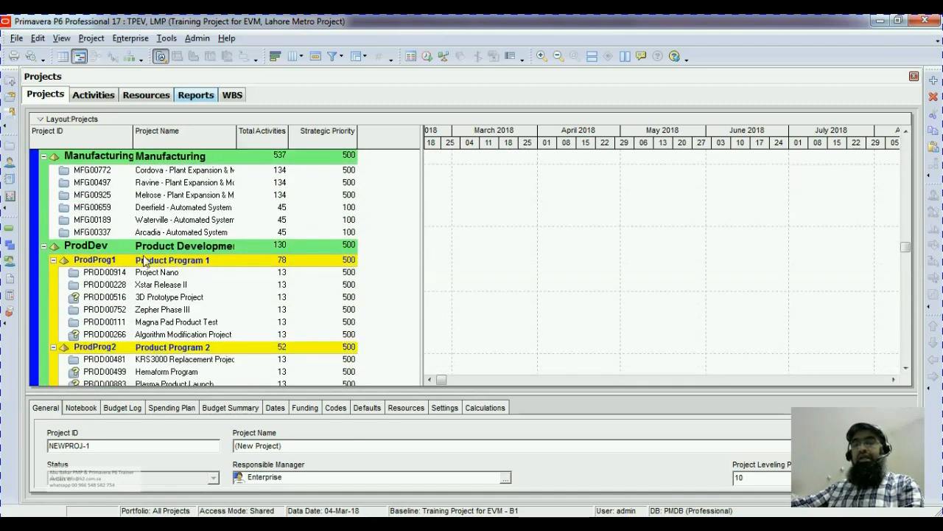
click(174, 259)
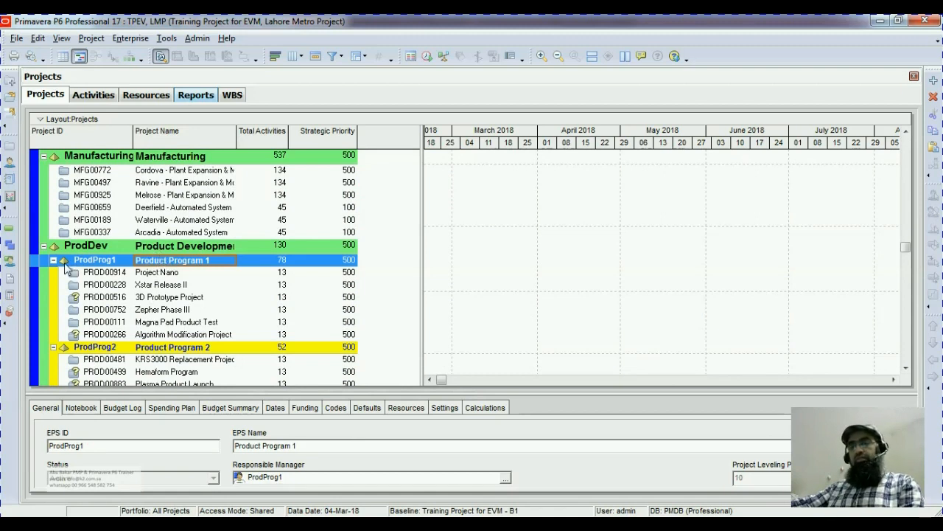
mouse_move(192, 253)
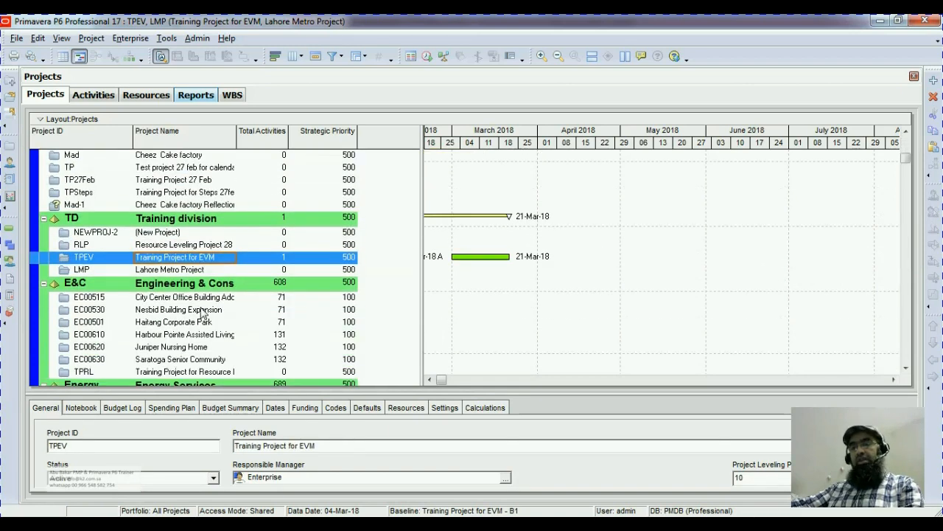
scroll(down, 3)
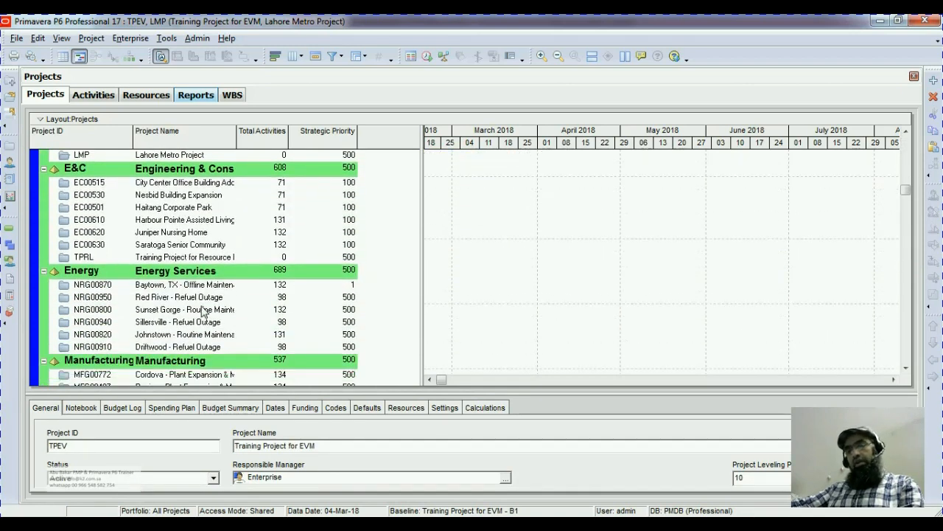
mouse_move(826, 152)
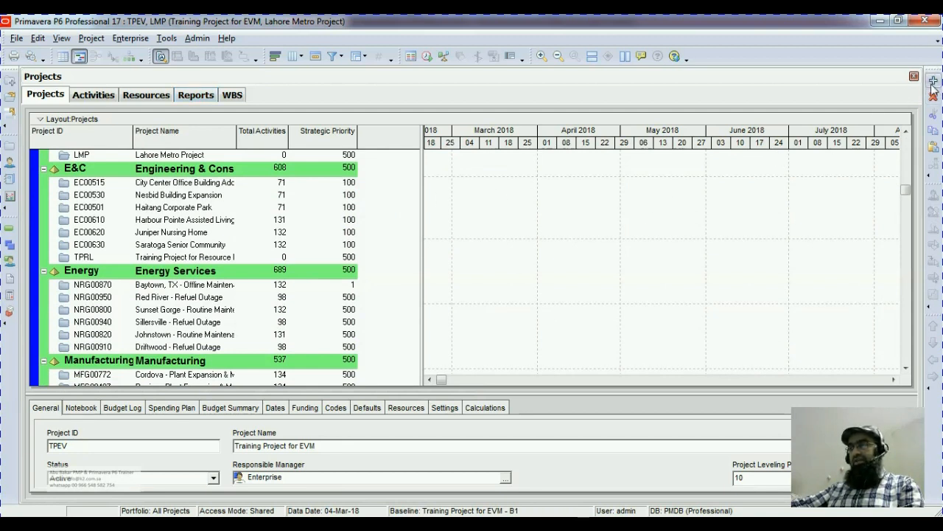
mouse_move(933, 81)
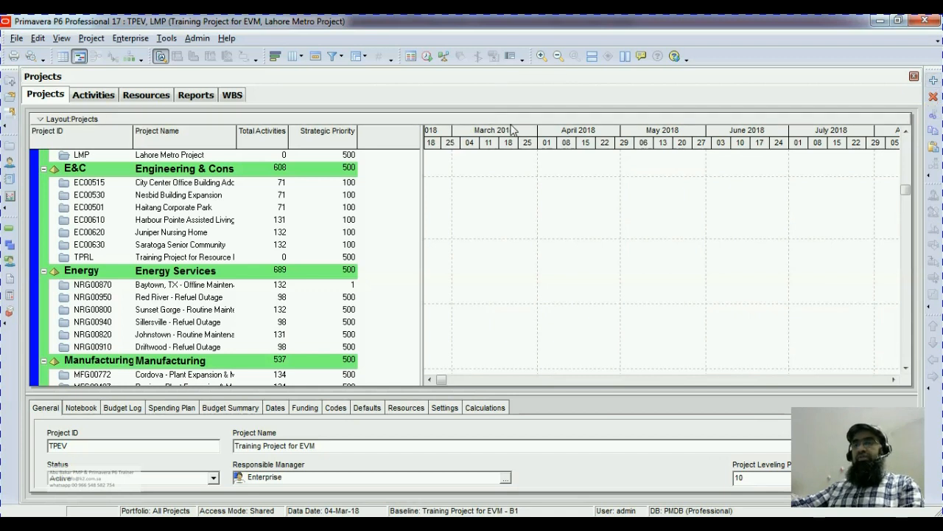
mouse_move(825, 68)
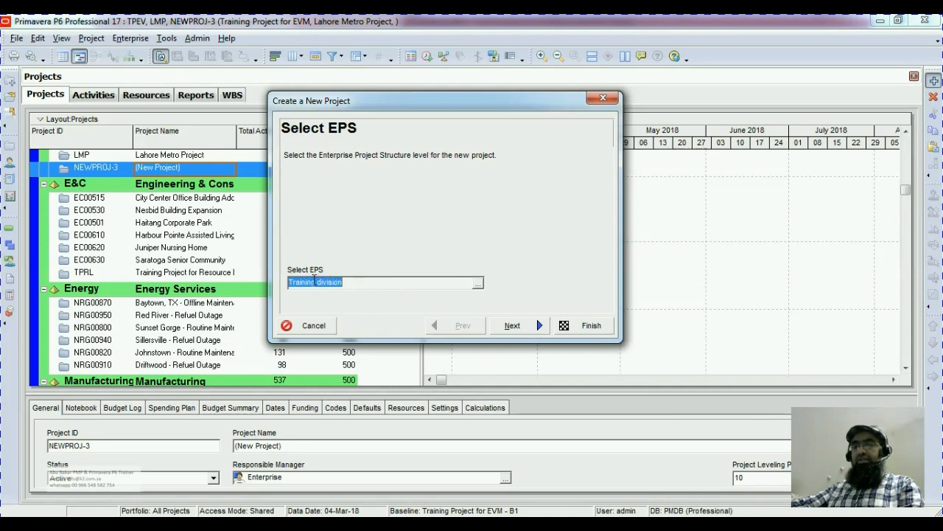
mouse_move(350, 299)
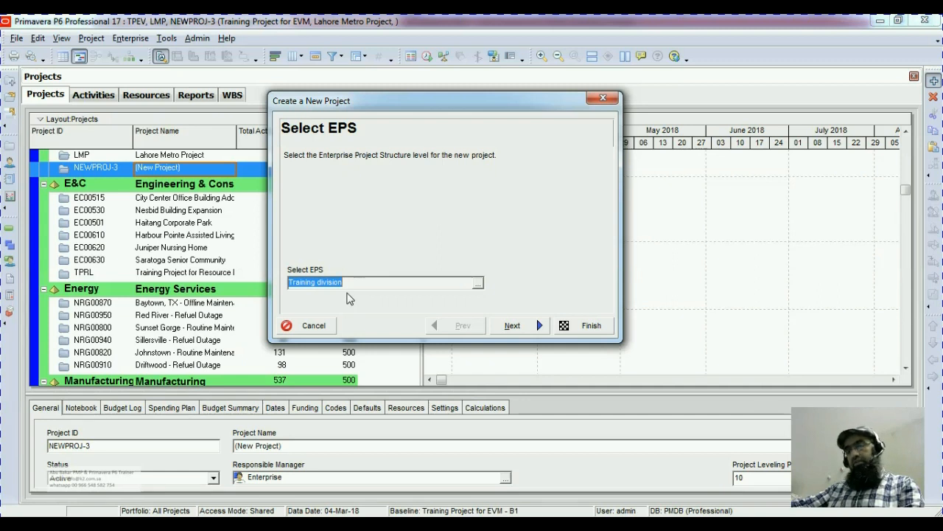
mouse_move(396, 285)
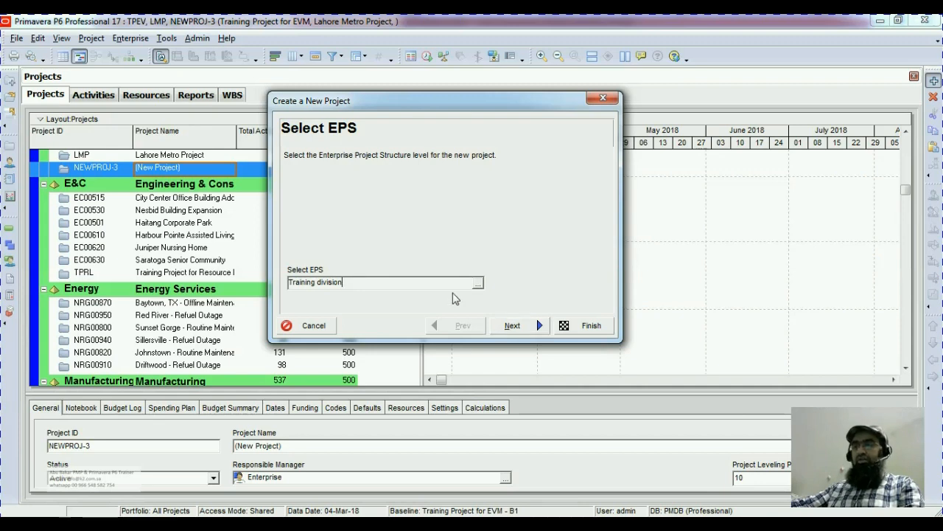
mouse_move(479, 289)
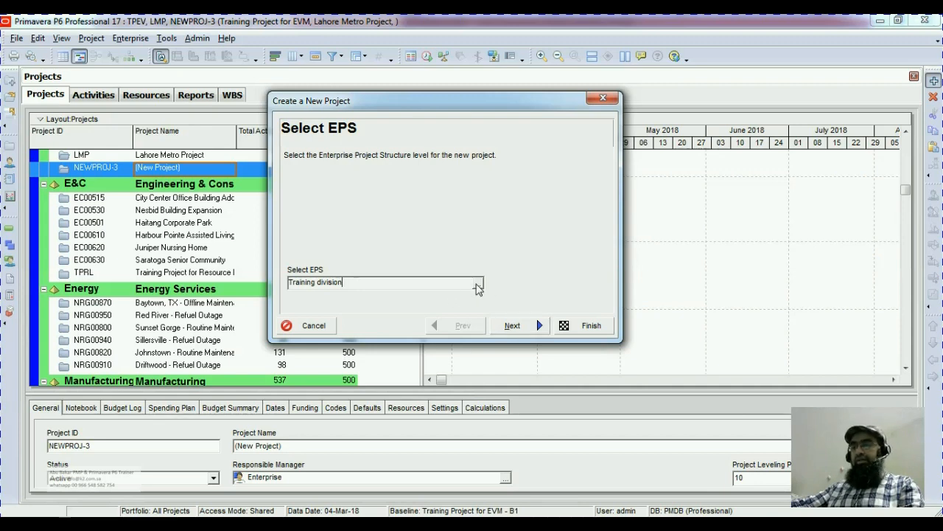
click(478, 282)
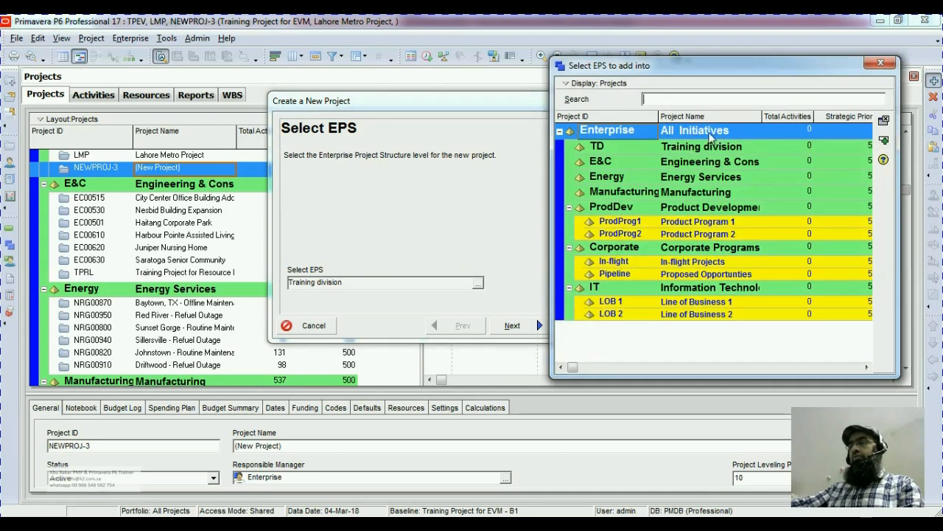
mouse_move(741, 305)
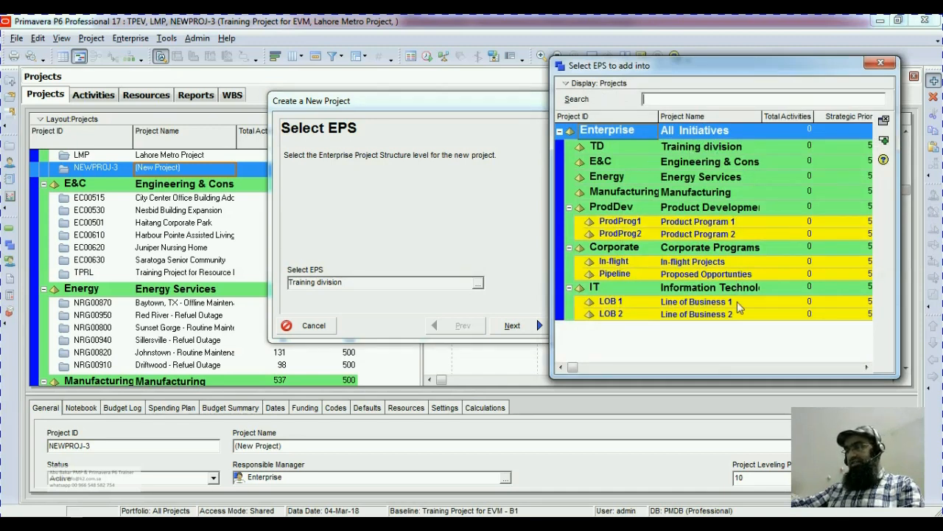
mouse_move(741, 314)
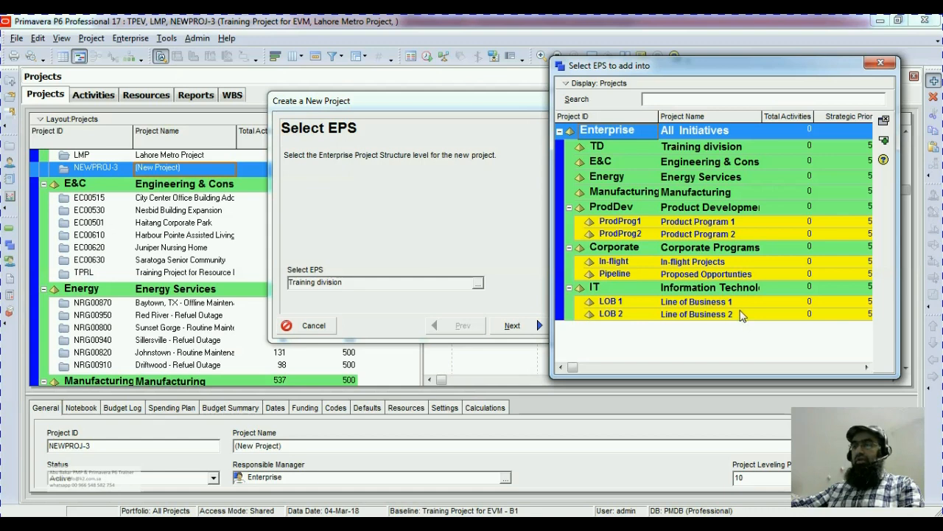
mouse_move(693, 201)
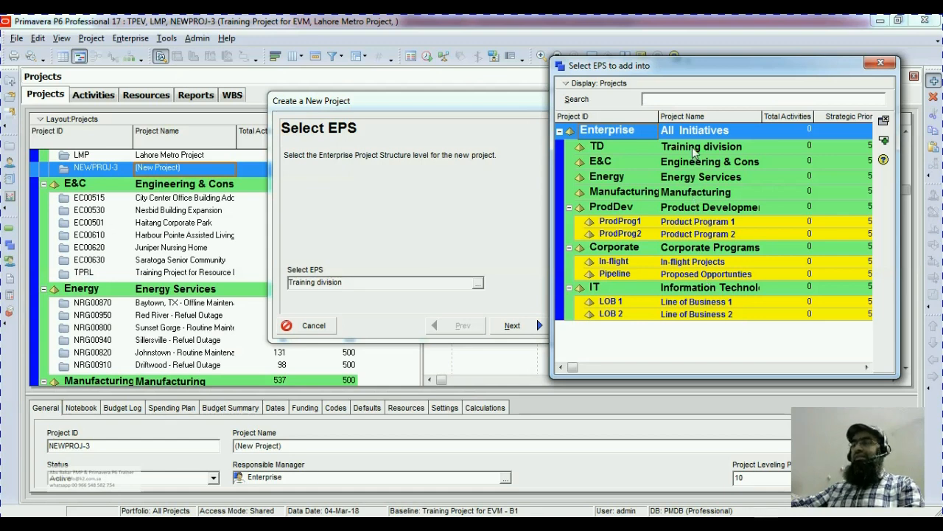
Step: Choose Training division as the project's EPS and advance to the naming page
click(701, 146)
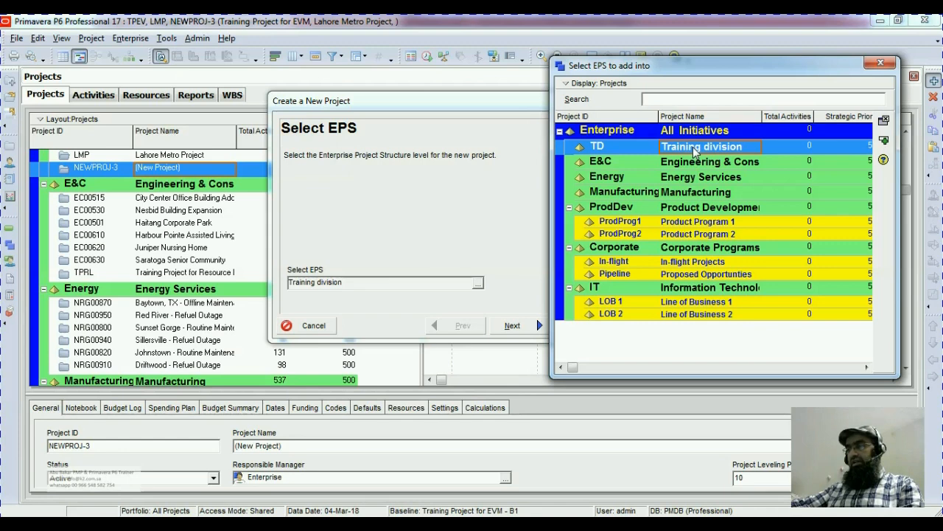
mouse_move(733, 154)
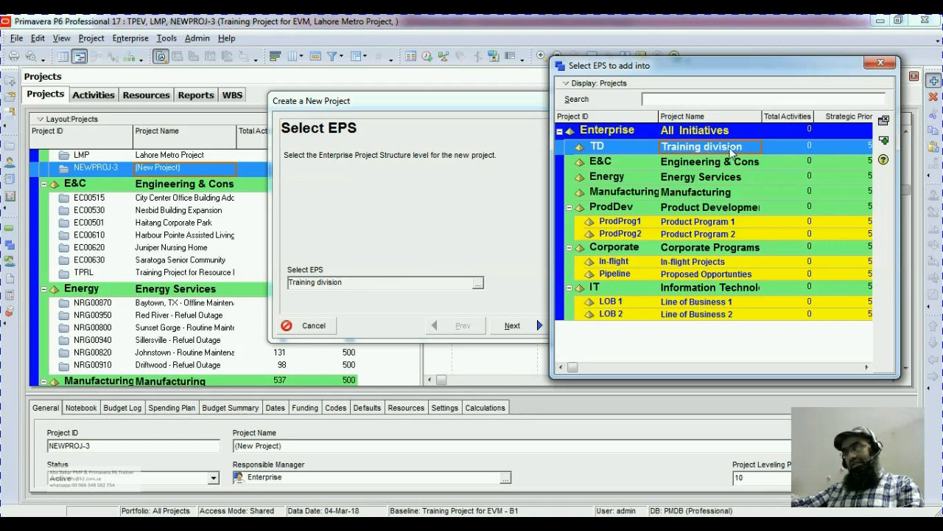
mouse_move(883, 145)
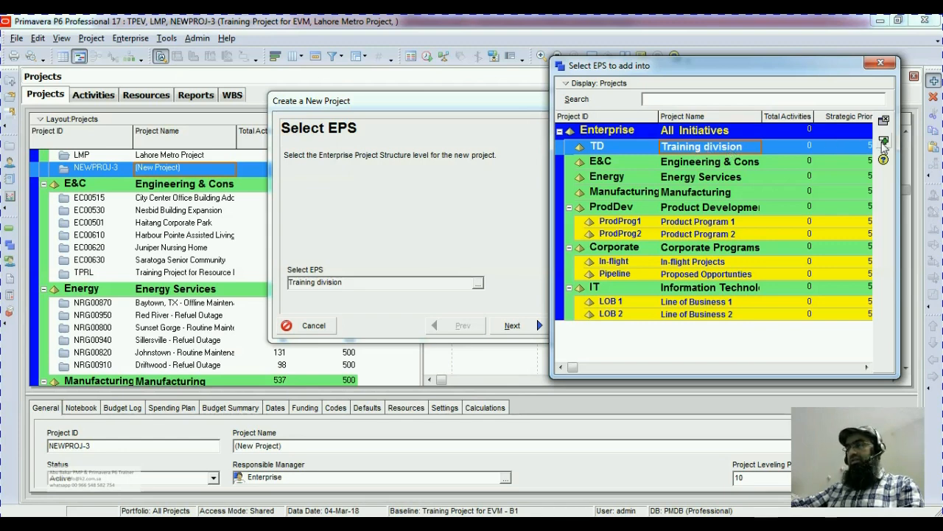
mouse_move(832, 147)
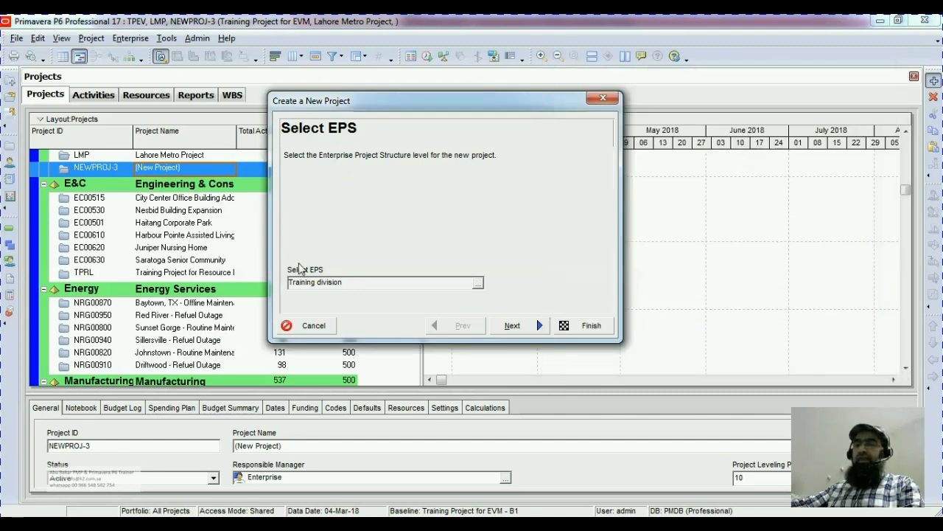
mouse_move(351, 278)
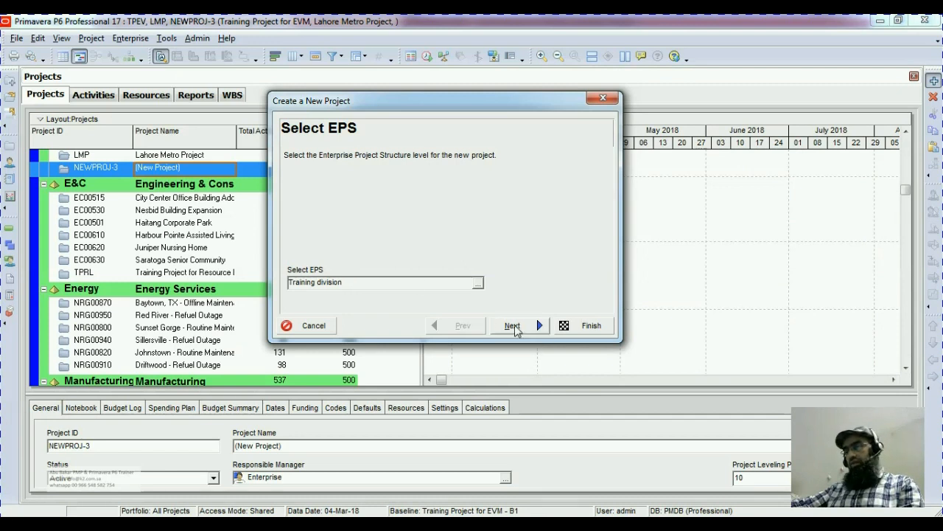
click(511, 325)
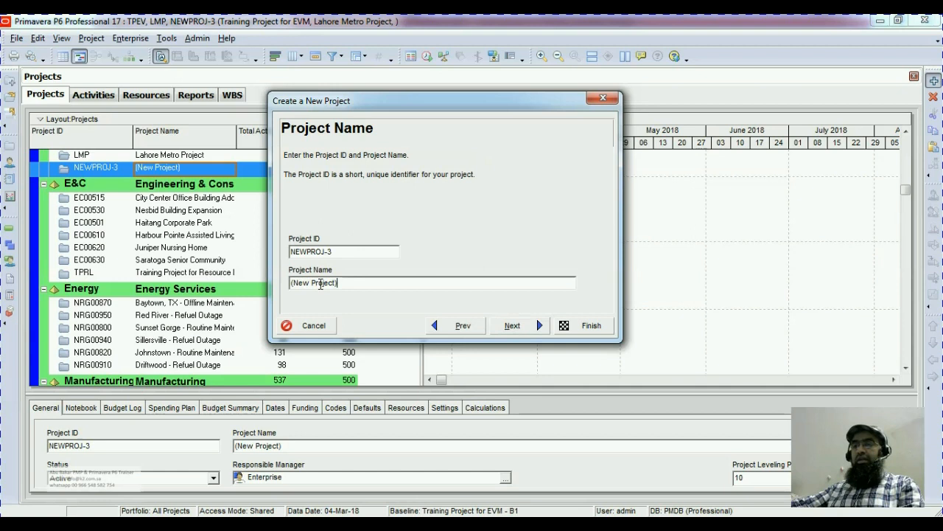
Step: Replace the placeholder ID and name with 'RMP' and 'Riyadh Metro Project'
triple_click(343, 251)
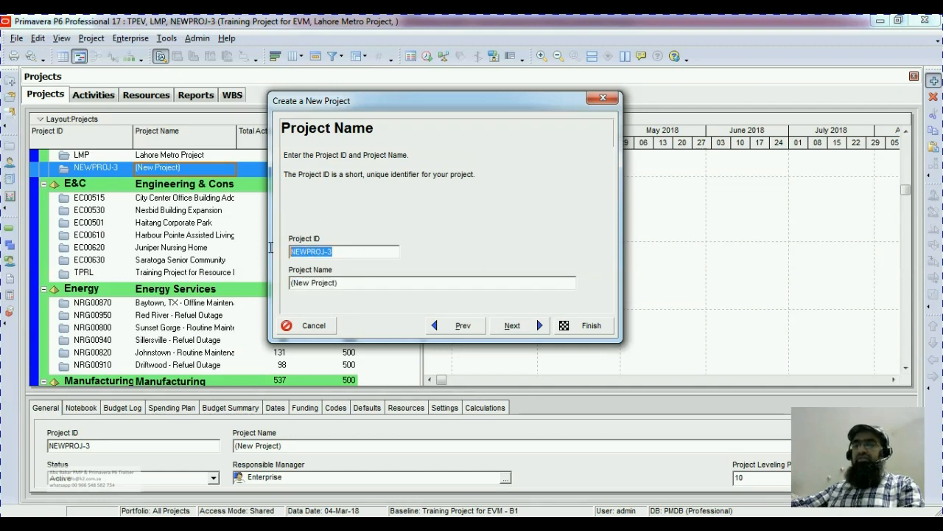
mouse_move(361, 264)
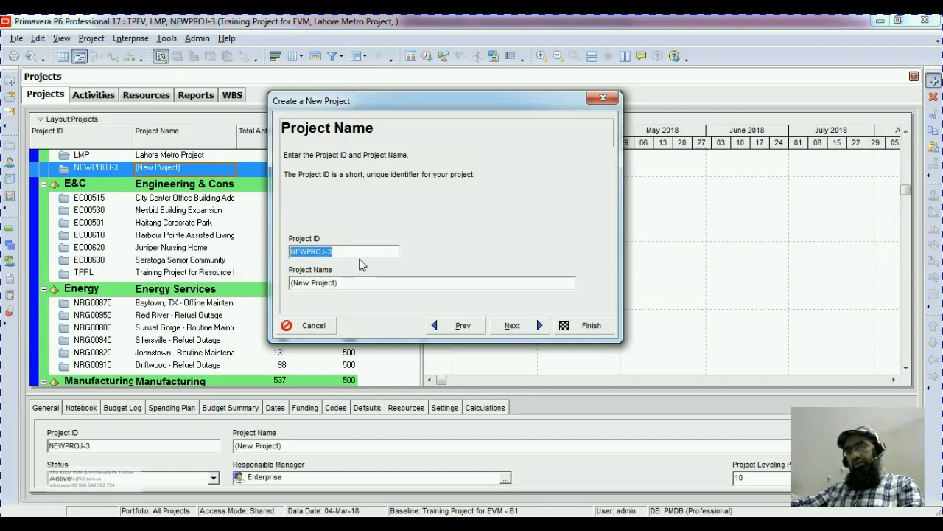
click(431, 283)
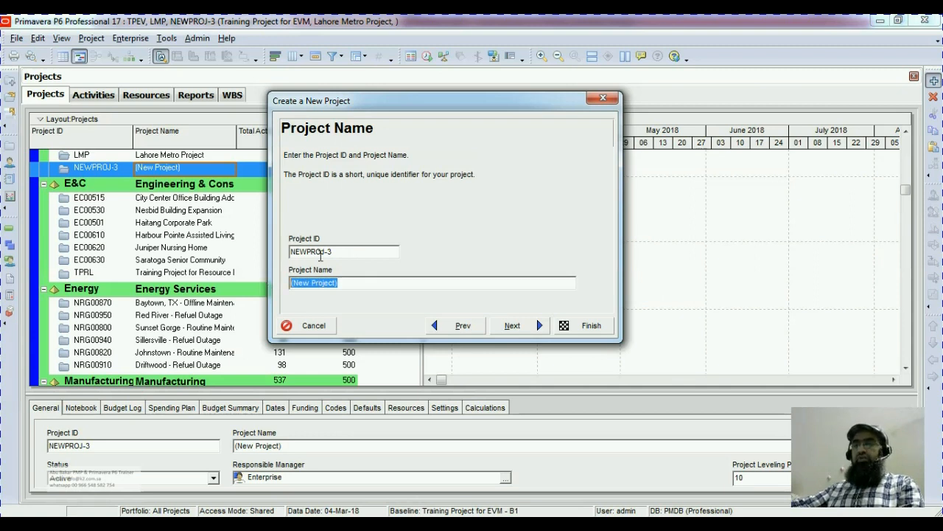
text(Riyadh Metri)
click(344, 251)
text(RMP)
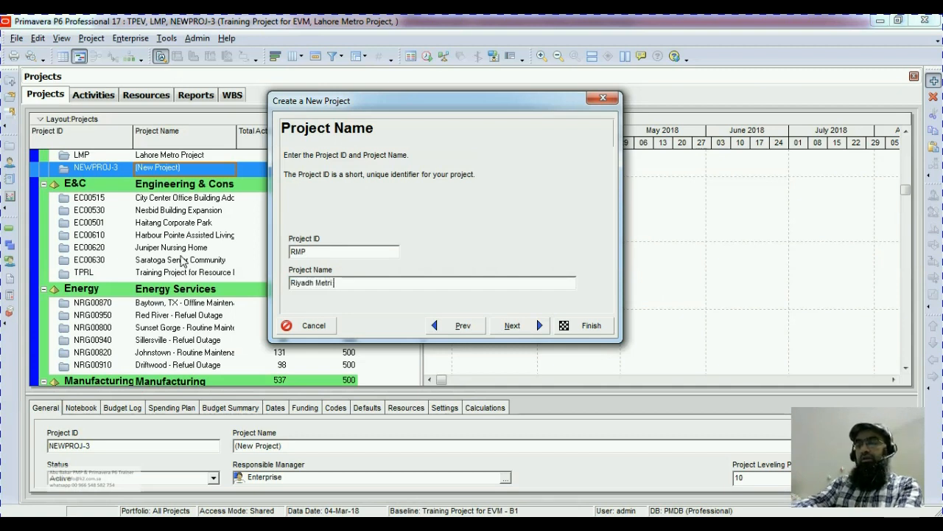
text(o Project)
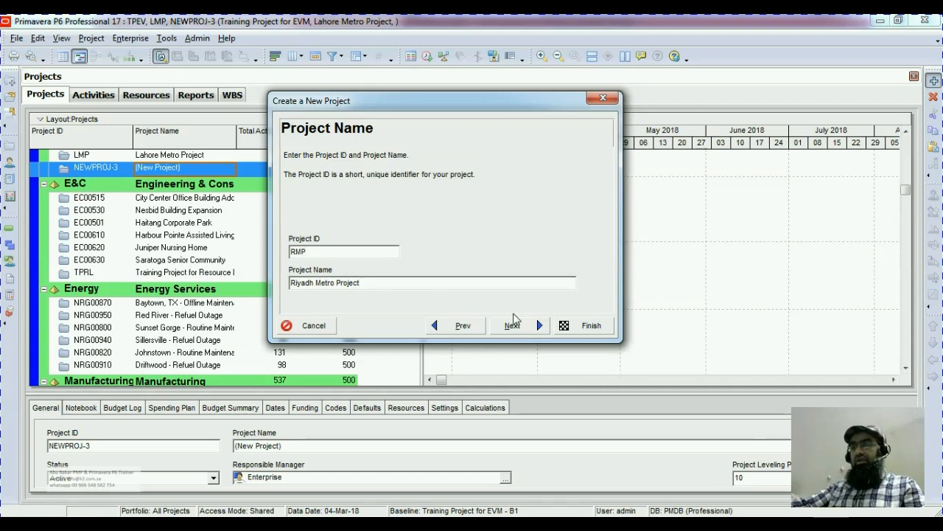
Step: Advance to the Project Start and End Dates page, showing planned start 05-Mar-18
click(511, 325)
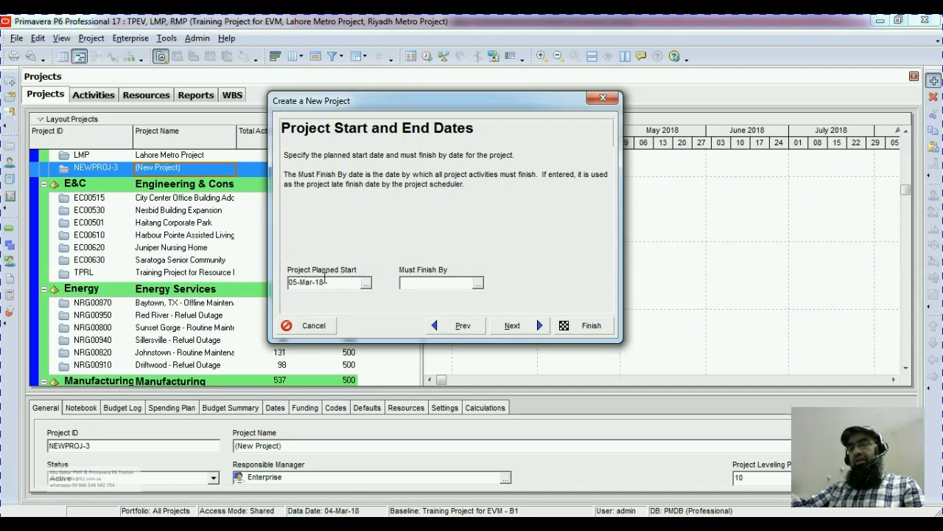
mouse_move(484, 288)
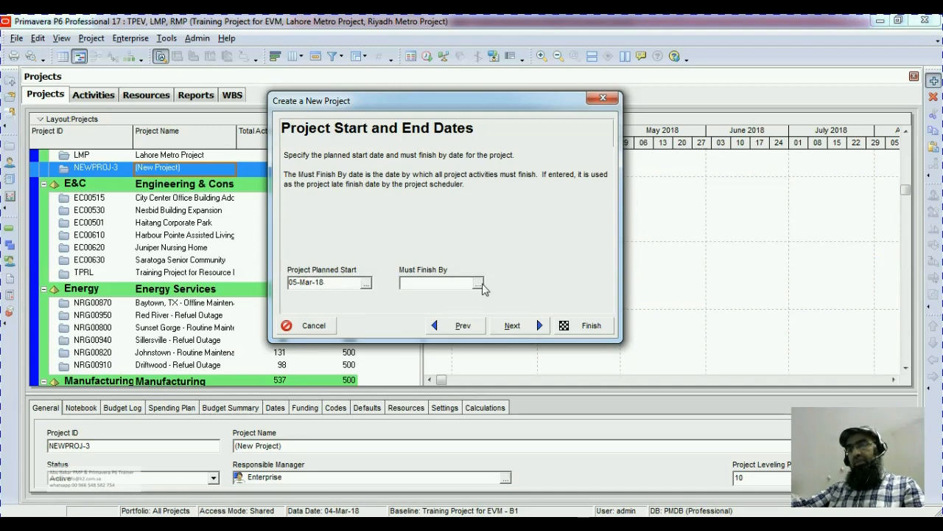
mouse_move(464, 264)
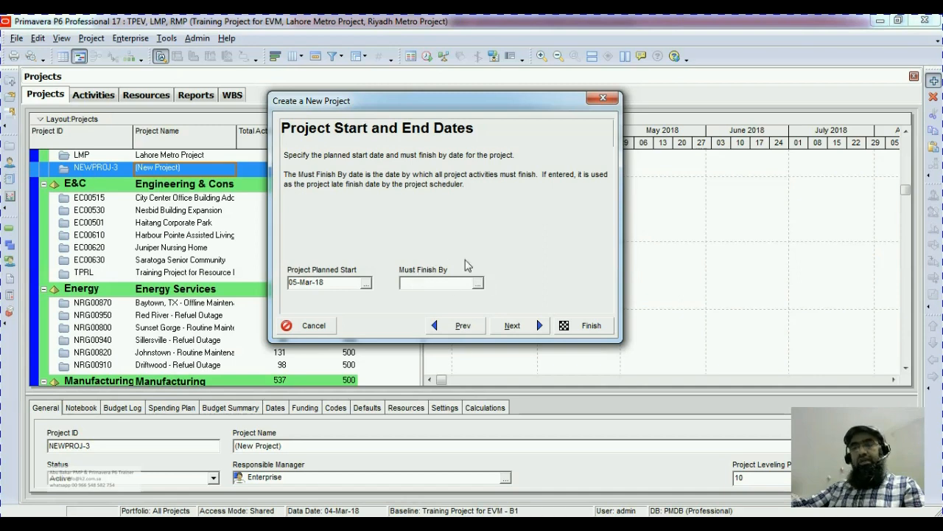
mouse_move(384, 282)
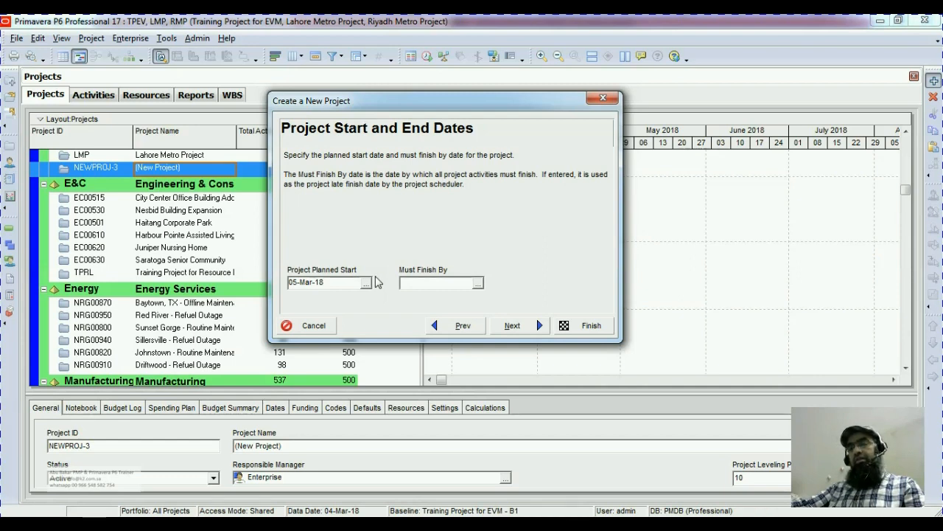
mouse_move(377, 277)
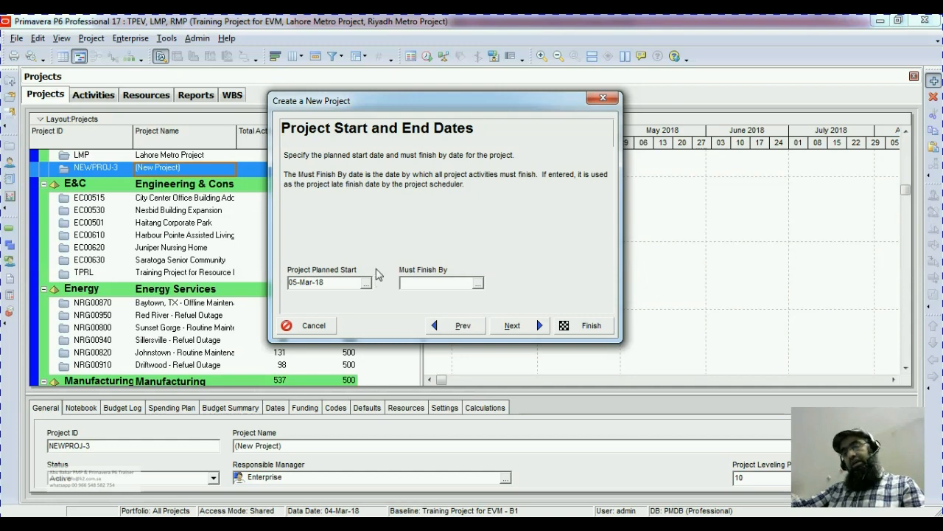
mouse_move(377, 271)
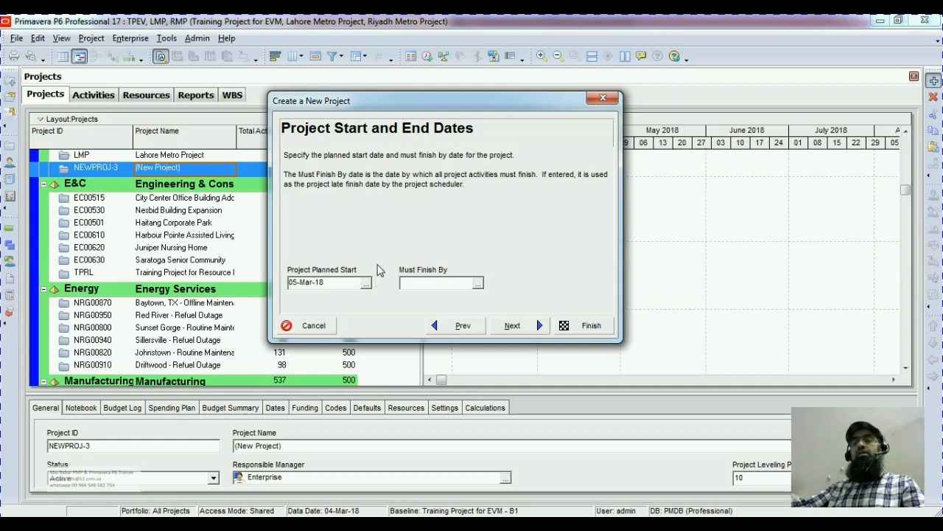
mouse_move(369, 264)
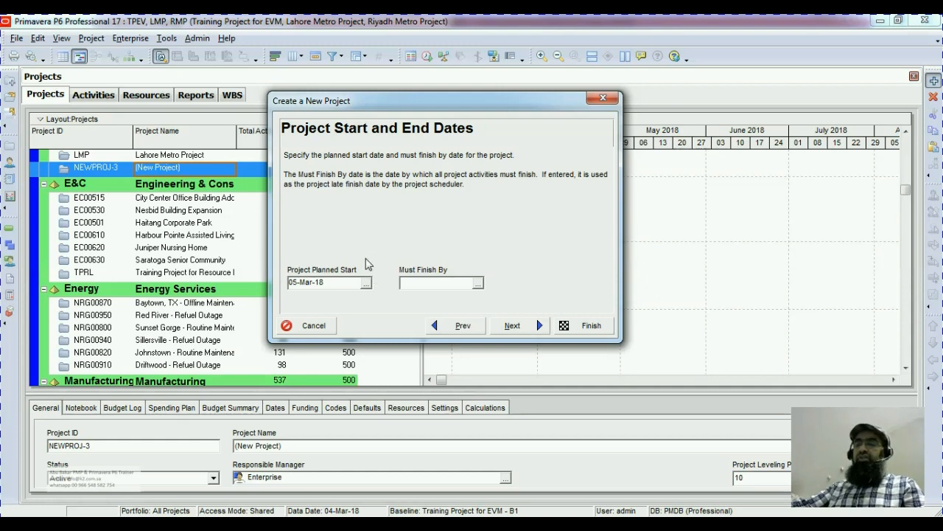
mouse_move(369, 294)
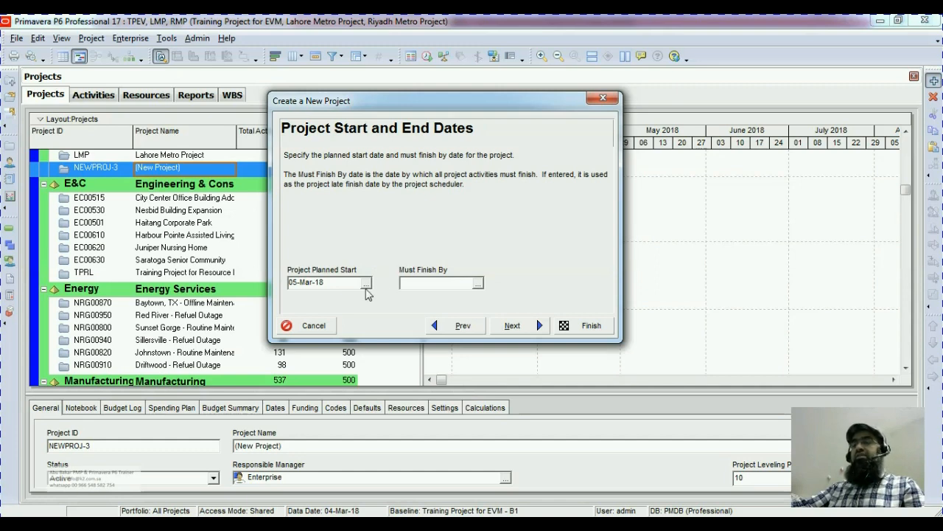
mouse_move(368, 291)
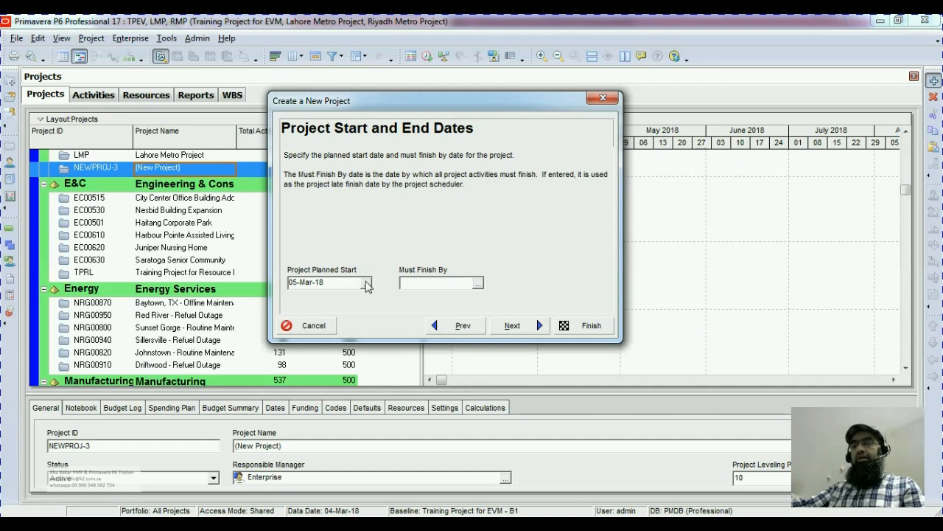
click(356, 282)
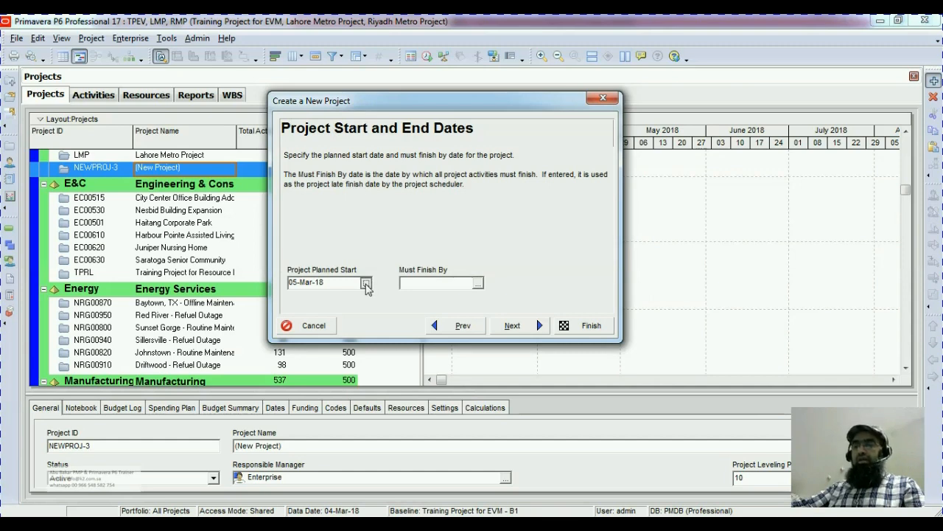
Step: Pick 2 April 2018 from the Project Planned Start calendar and confirm it
click(350, 283)
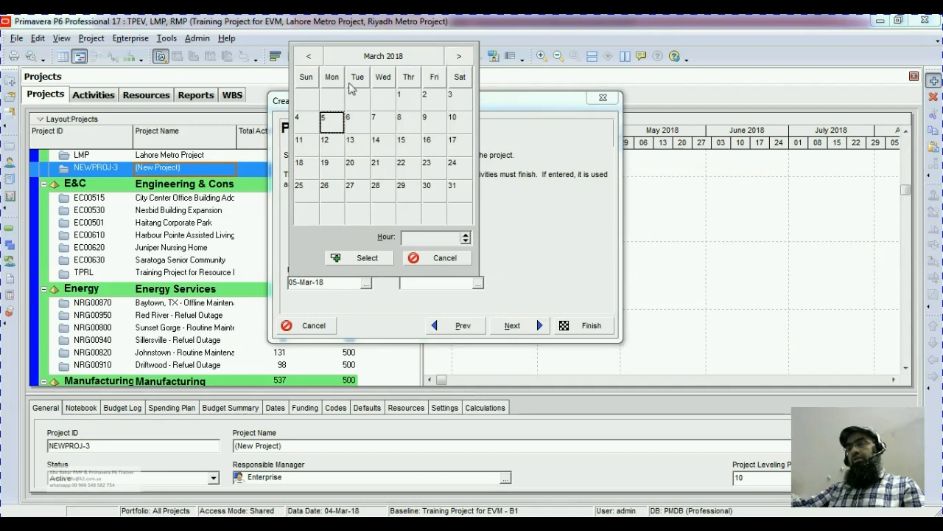
mouse_move(445, 112)
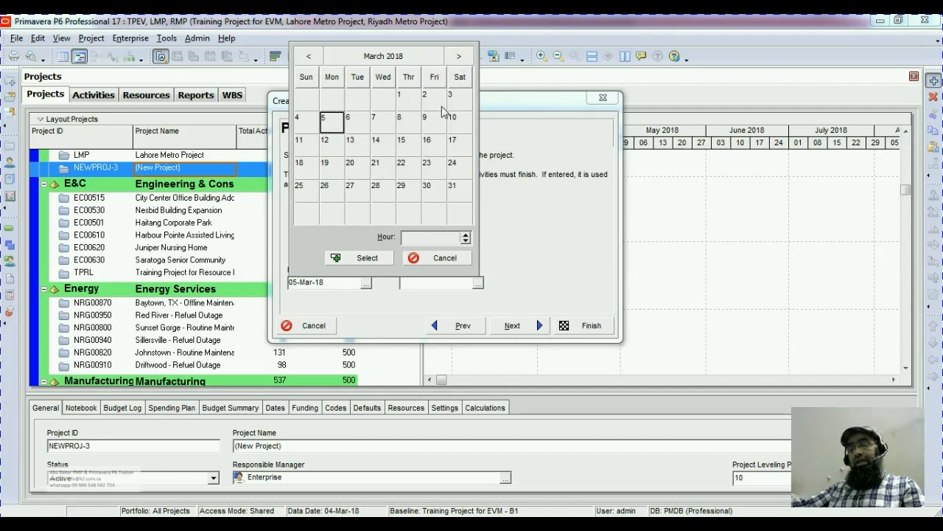
click(458, 56)
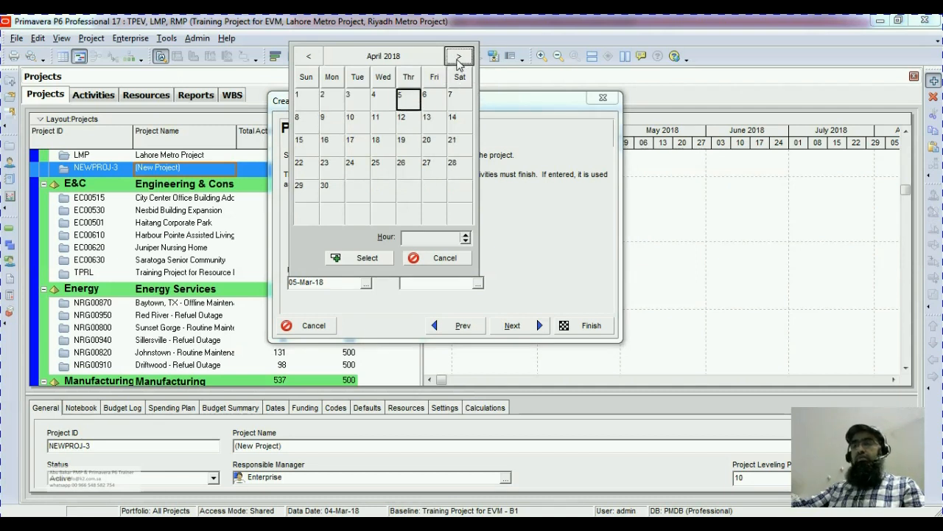
click(307, 56)
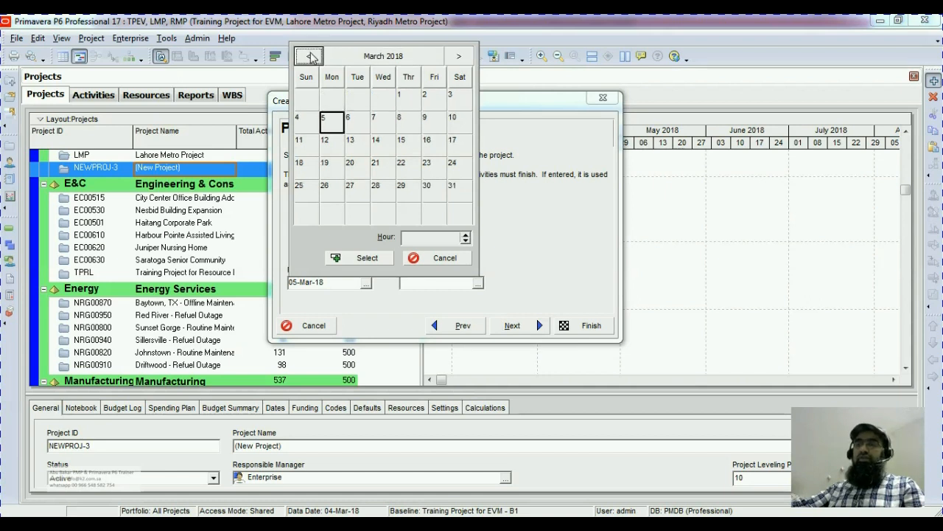
click(308, 55)
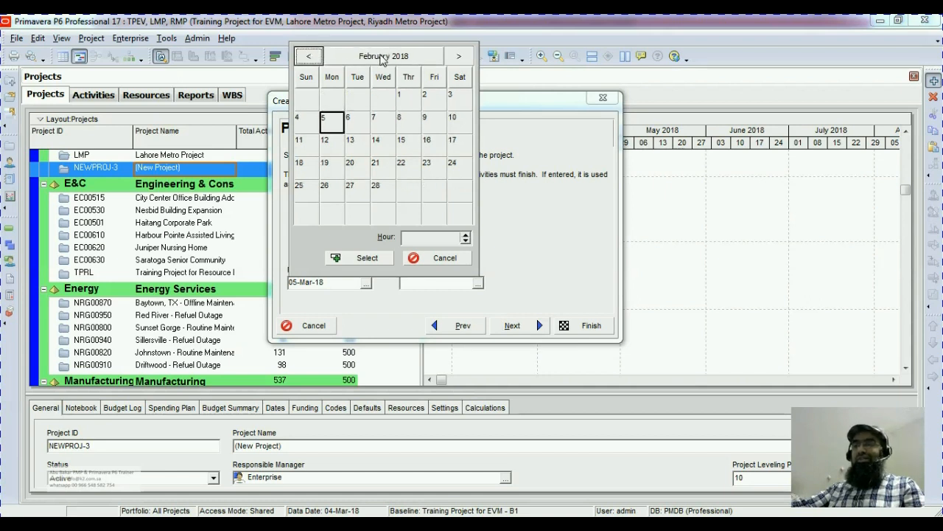
click(383, 56)
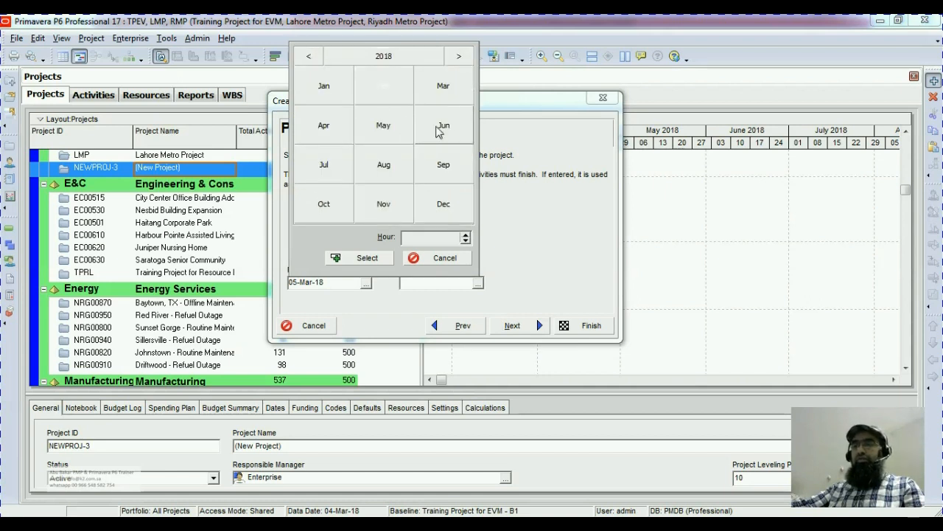
click(459, 55)
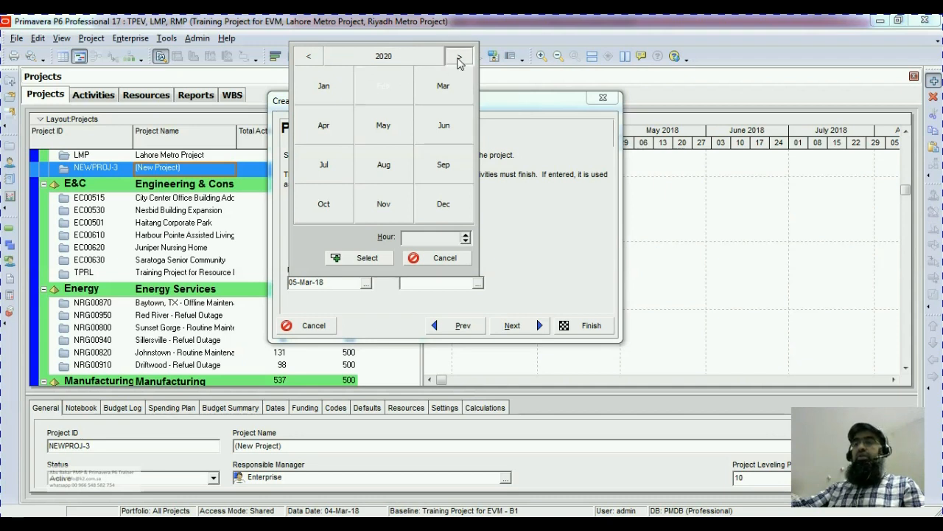
click(309, 56)
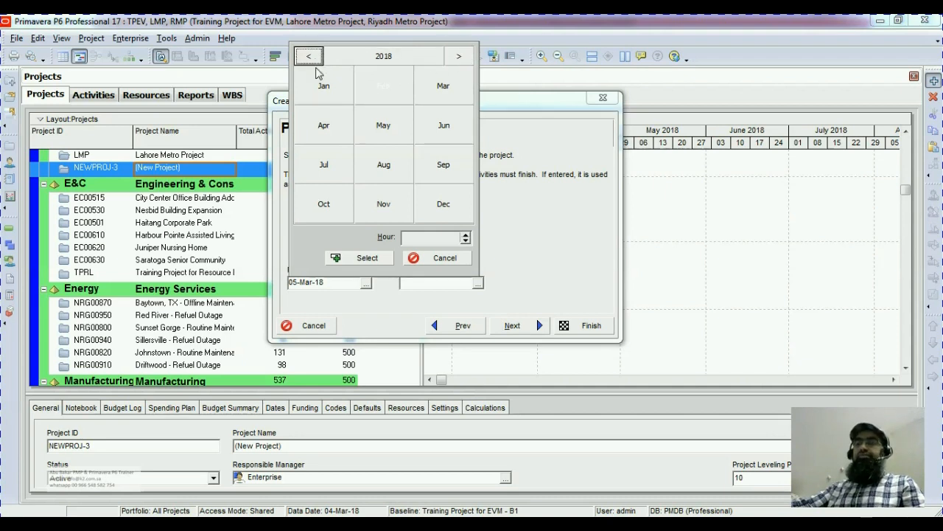
mouse_move(443, 85)
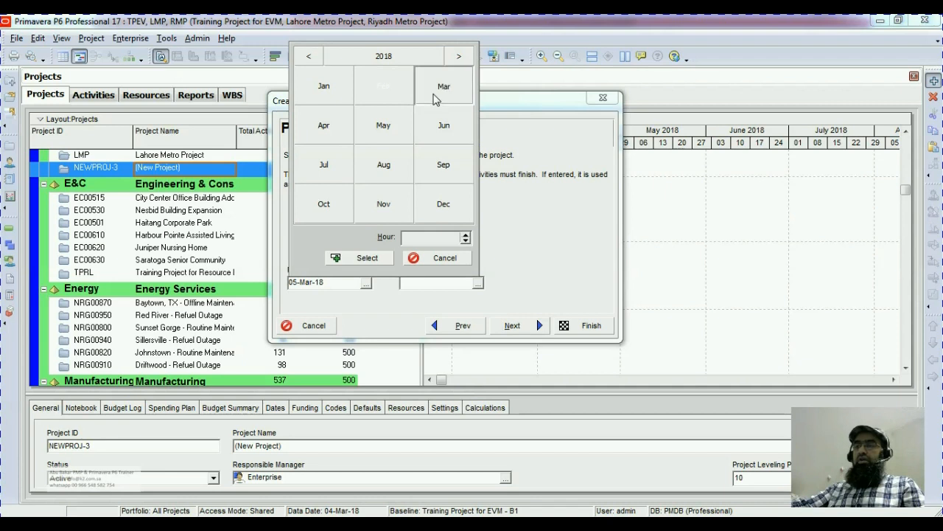
click(323, 124)
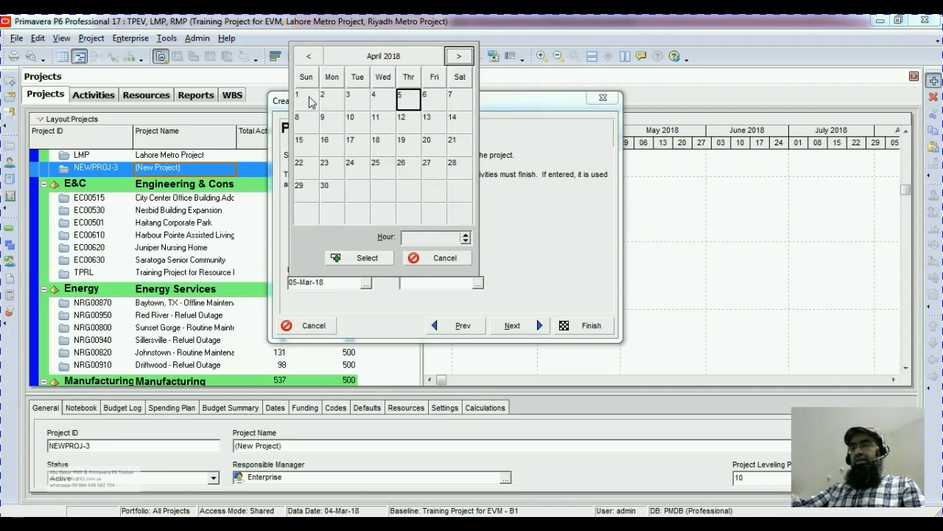
mouse_move(336, 103)
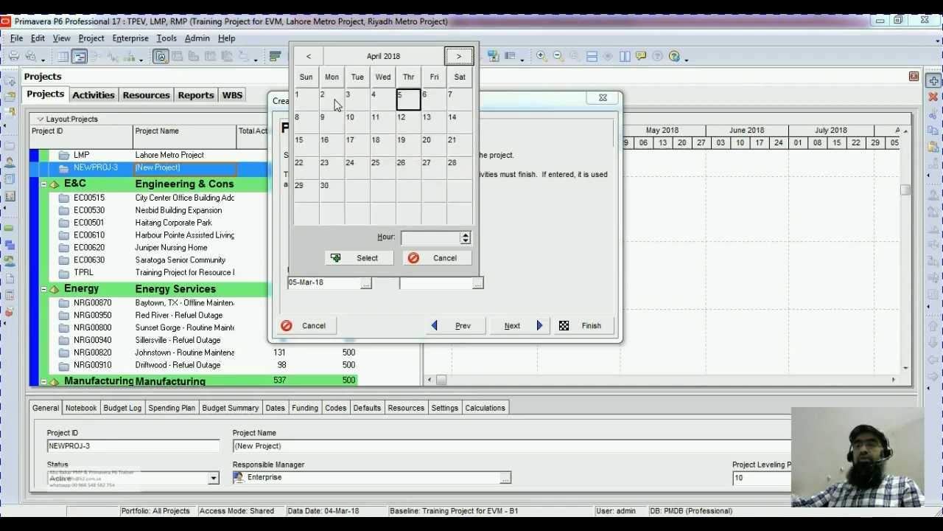
click(323, 94)
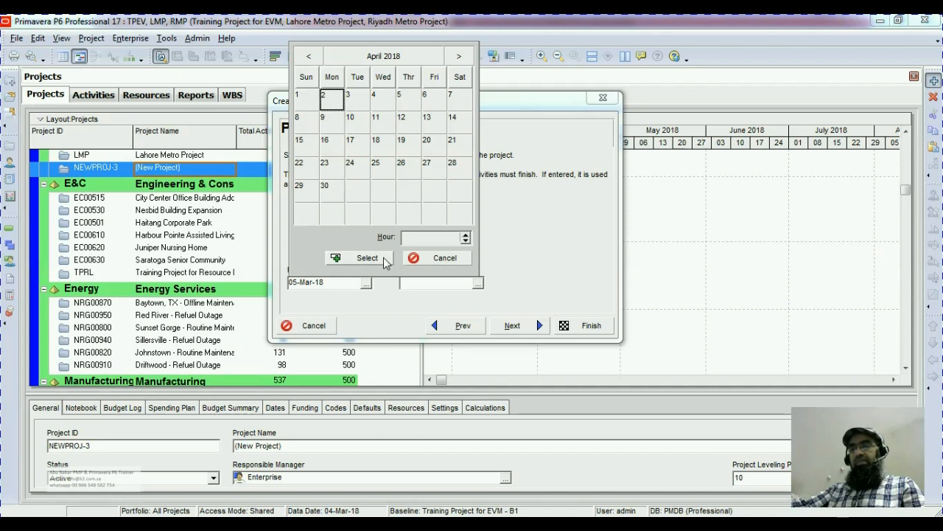
click(360, 258)
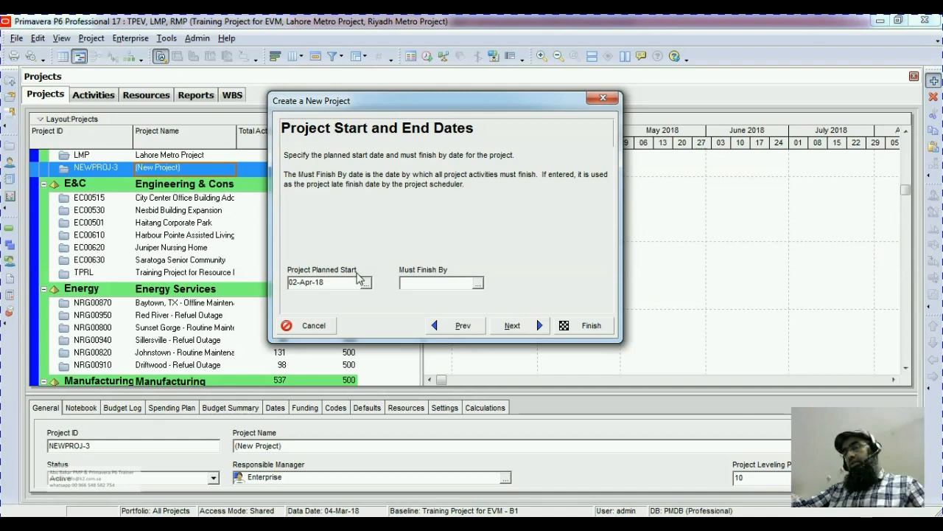
mouse_move(388, 246)
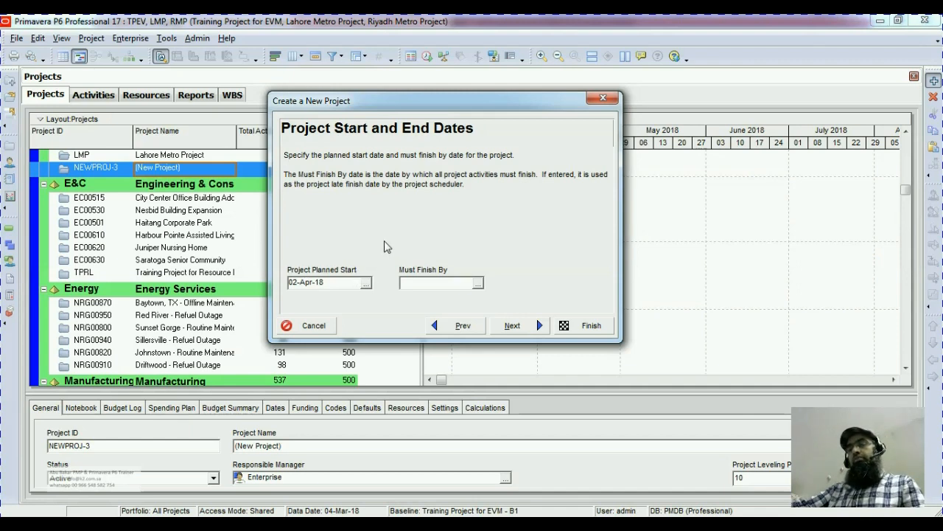
mouse_move(372, 284)
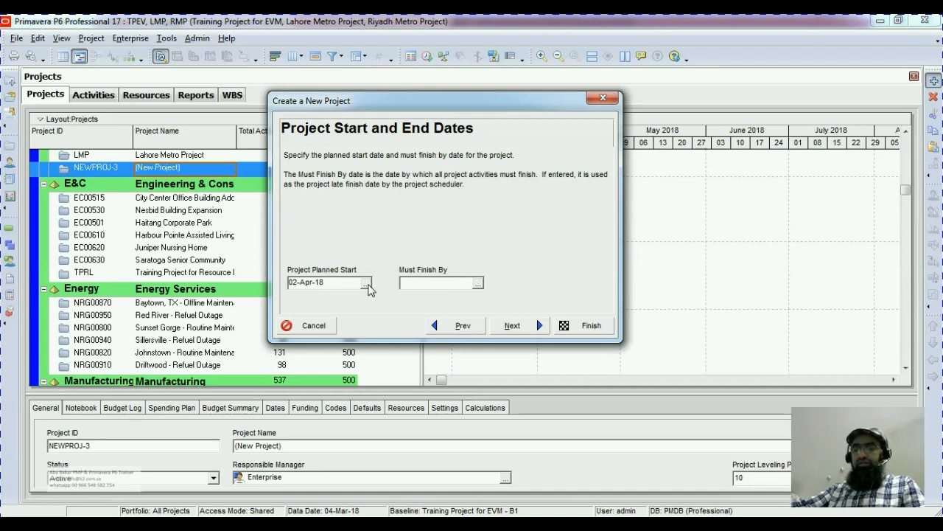
Step: Reopen the Project Planned Start calendar and choose 01-Jan-18 instead
click(367, 282)
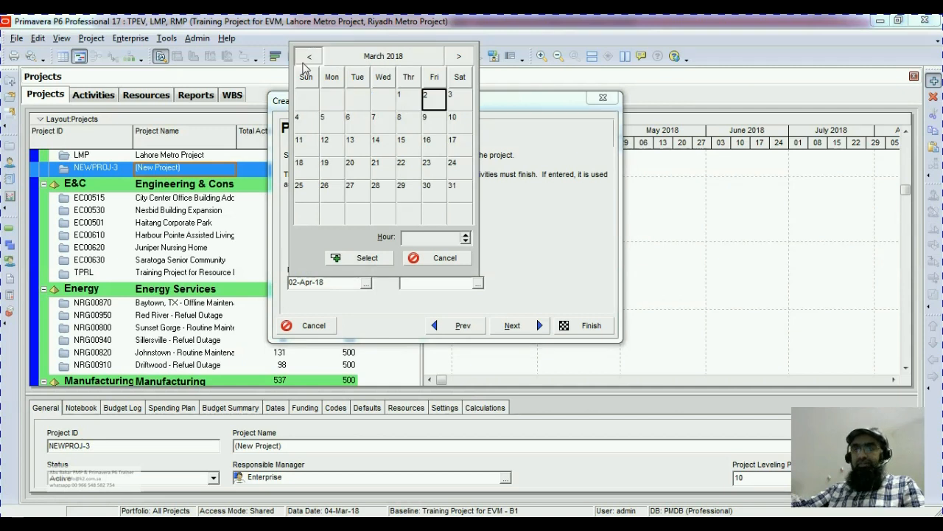
click(309, 55)
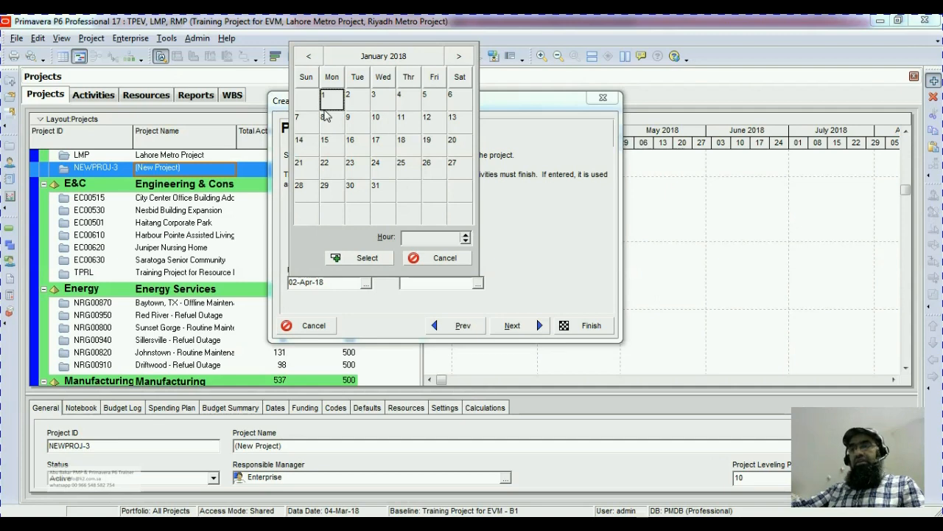
click(358, 258)
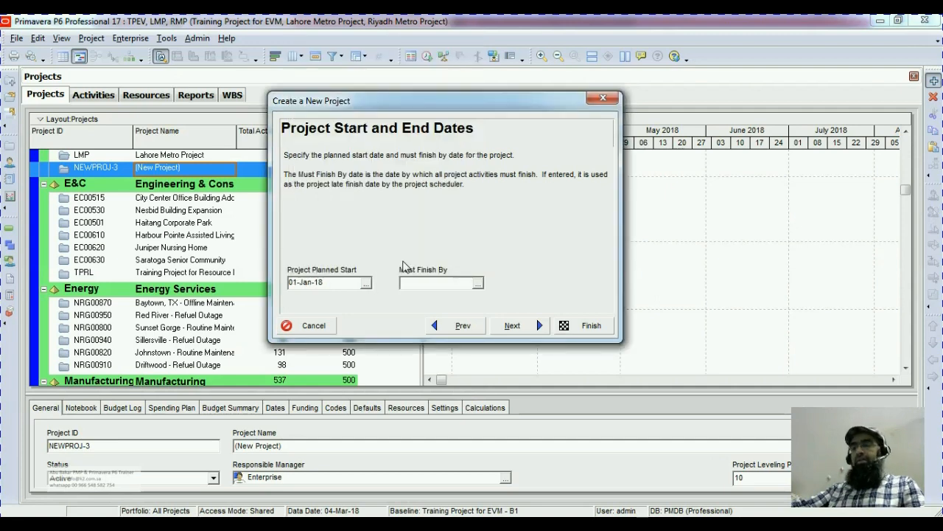
mouse_move(408, 268)
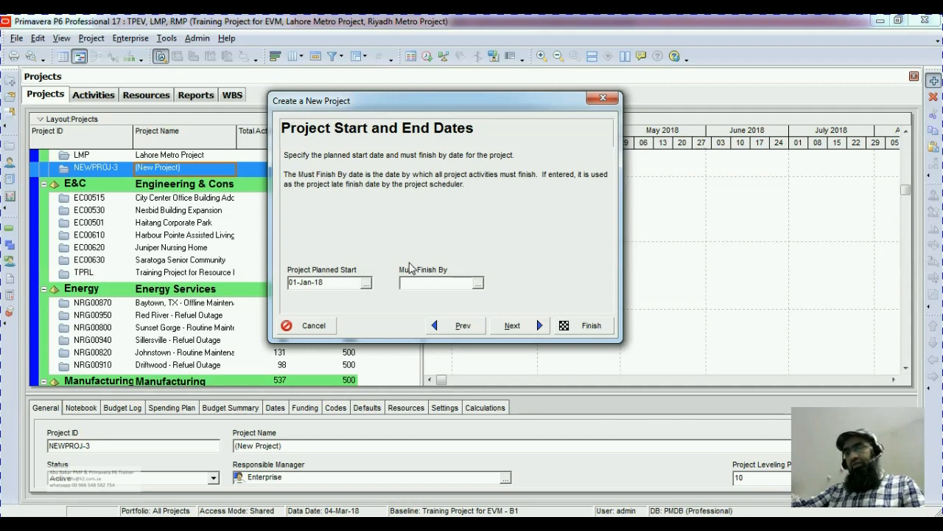
mouse_move(411, 265)
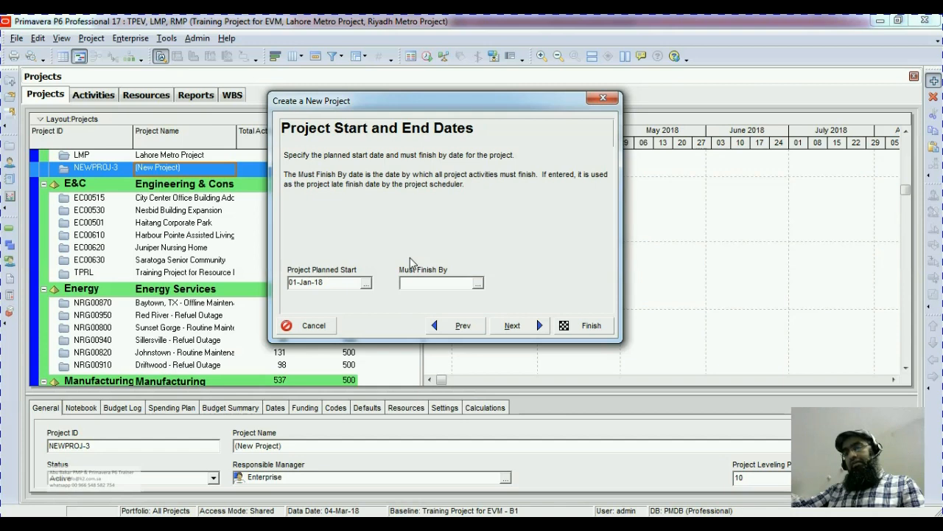
mouse_move(419, 257)
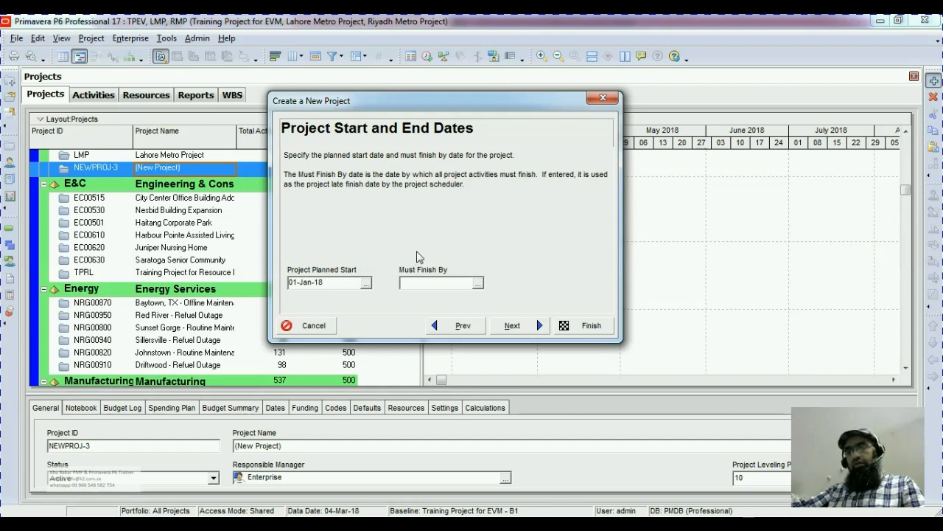
mouse_move(371, 279)
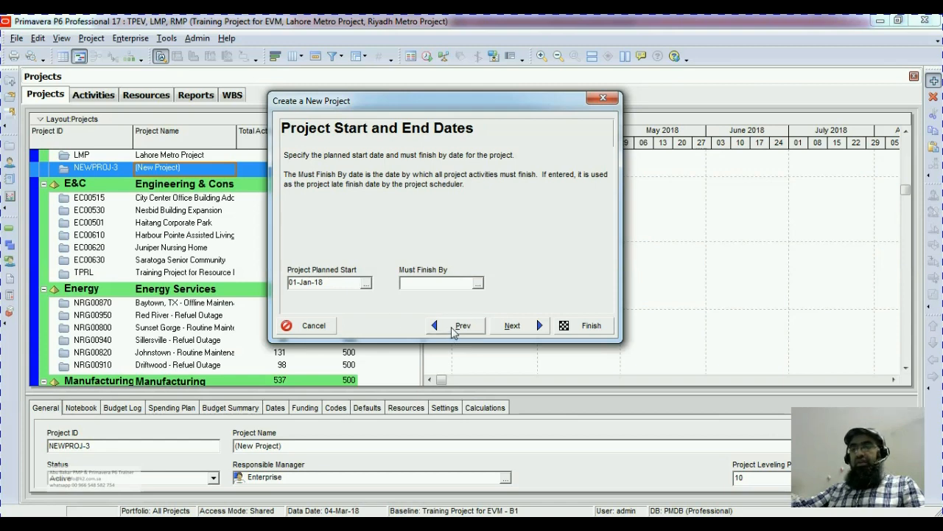
click(455, 325)
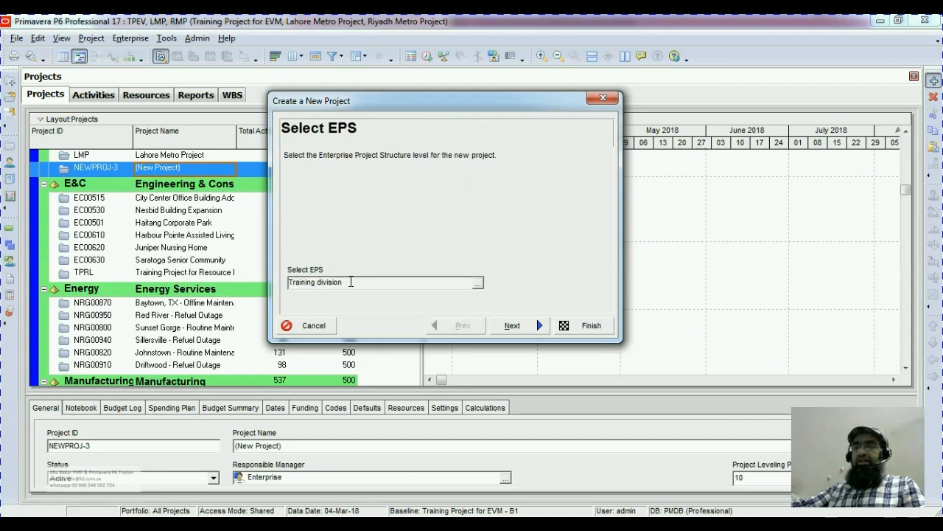
click(511, 325)
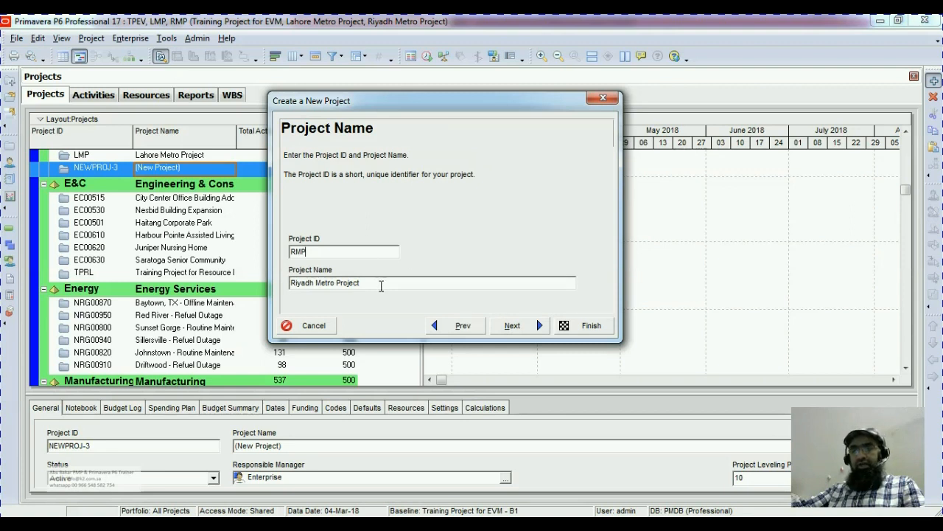
click(511, 325)
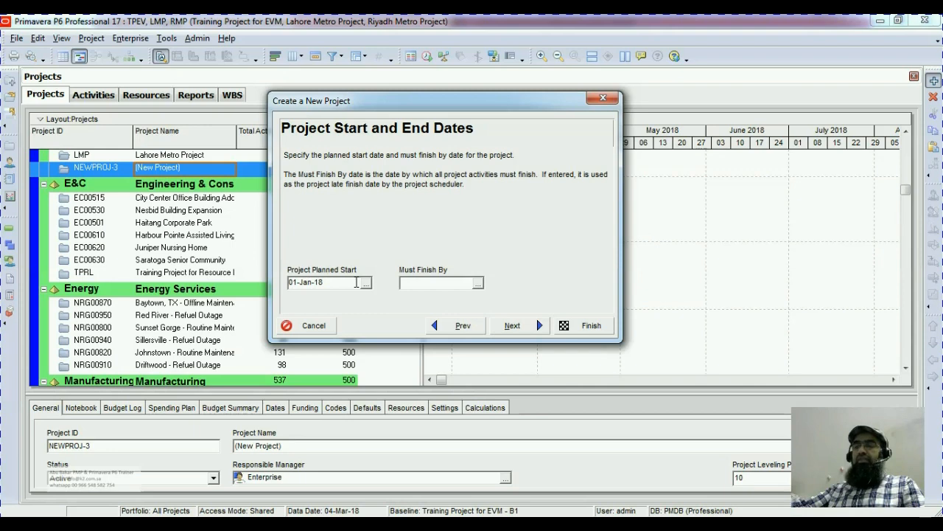
mouse_move(590, 326)
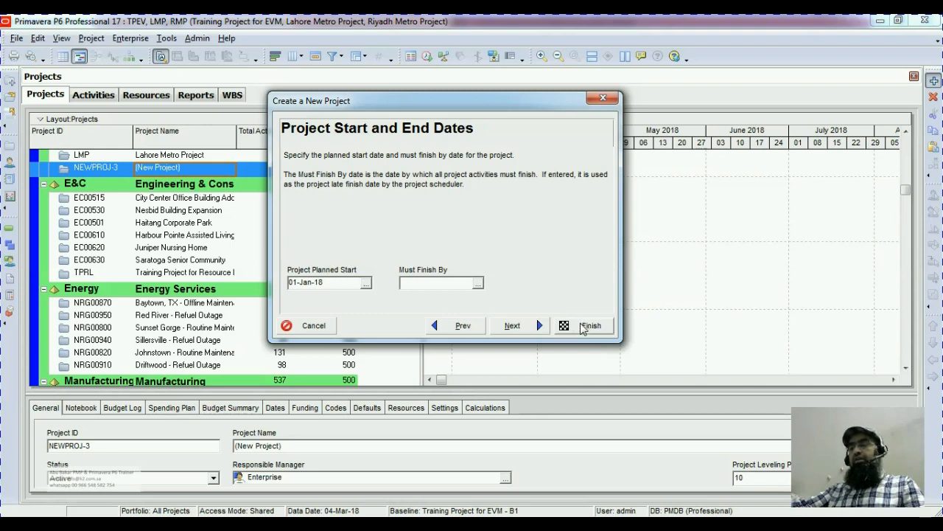
mouse_move(523, 336)
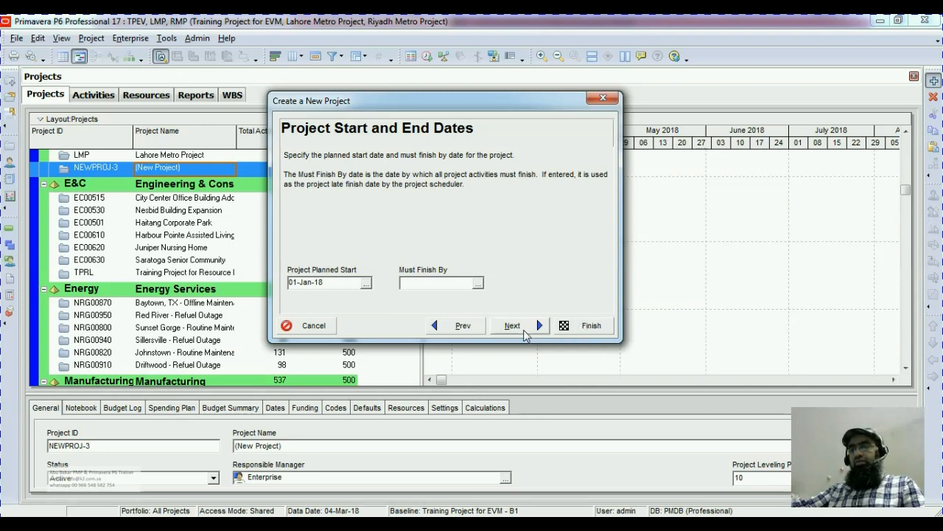
mouse_move(508, 346)
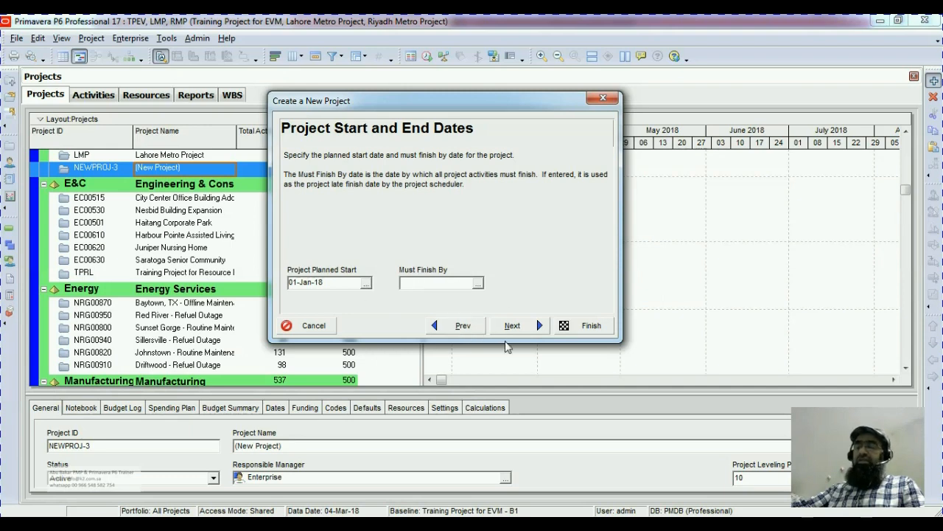
mouse_move(586, 330)
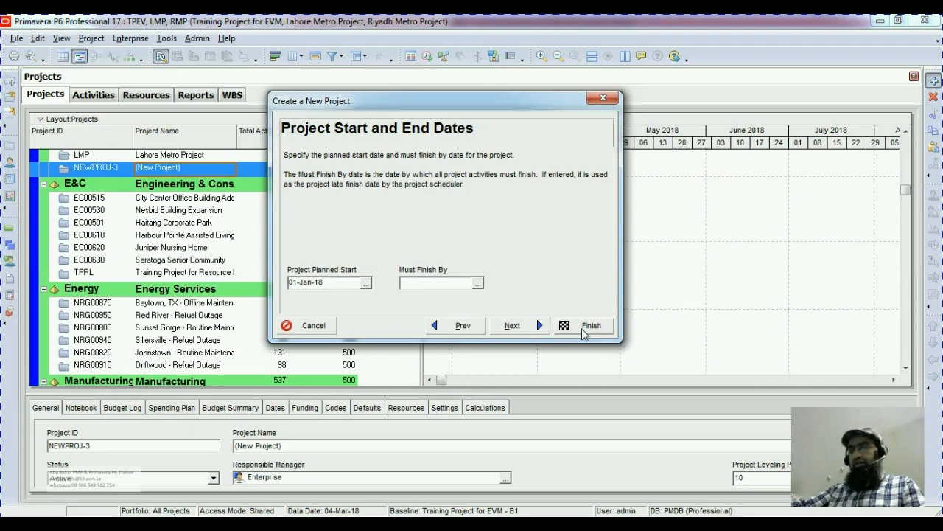